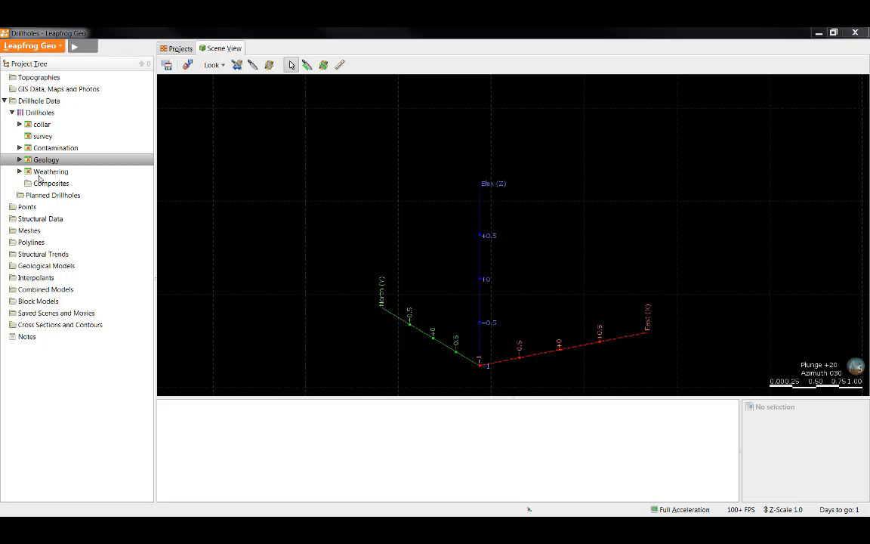
{"action": "mouse_move", "coordinate": [201, 160]}
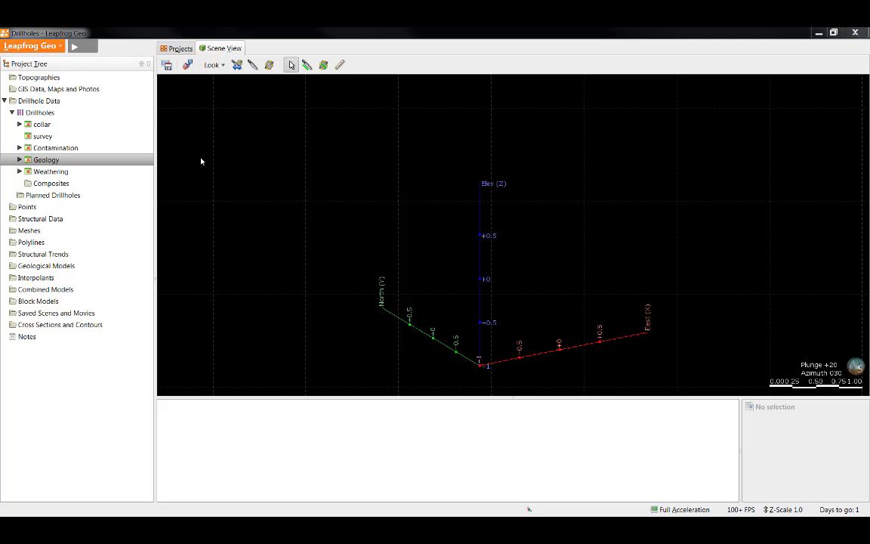
{"action": "mouse_move", "coordinate": [134, 162]}
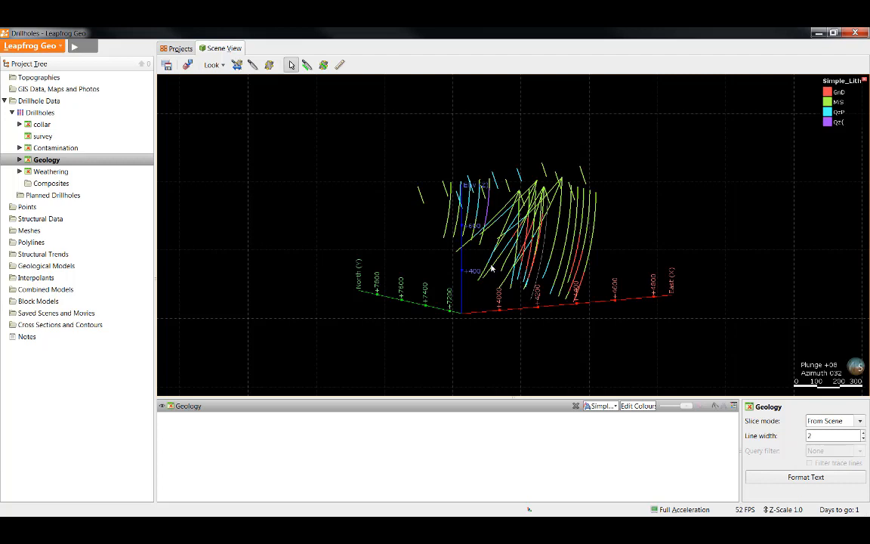
{"action": "mouse_move", "coordinate": [376, 263]}
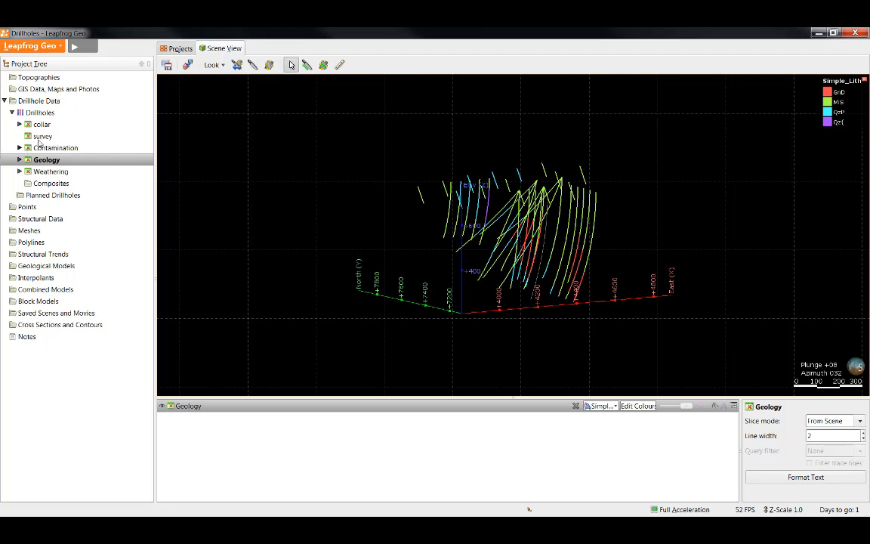
- Bring up the collar table's context menu to see its available actions
{"action": "right_click", "coordinate": [42, 124]}
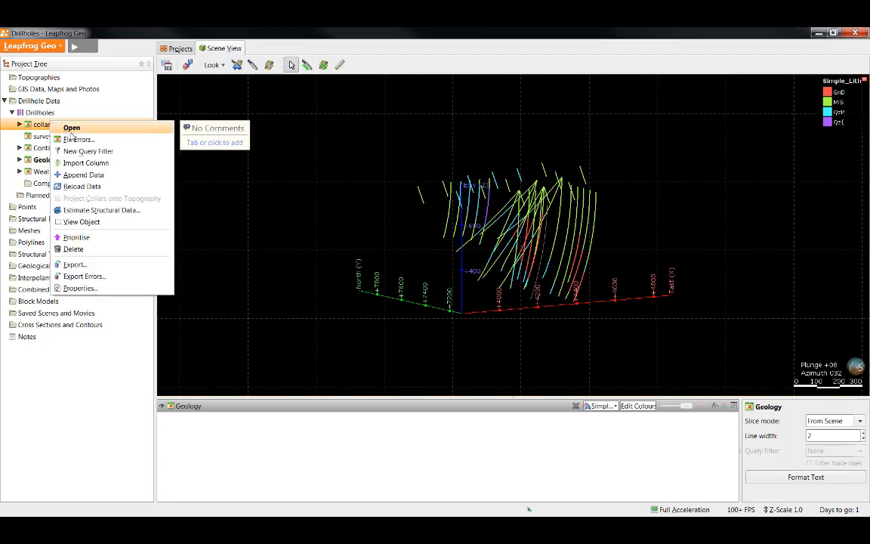
{"action": "mouse_move", "coordinate": [78, 140]}
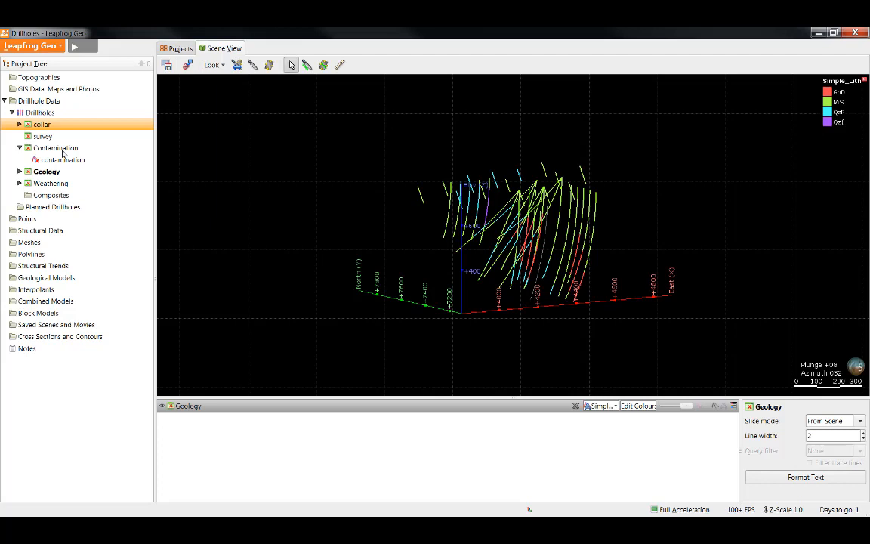
{"action": "mouse_move", "coordinate": [83, 178]}
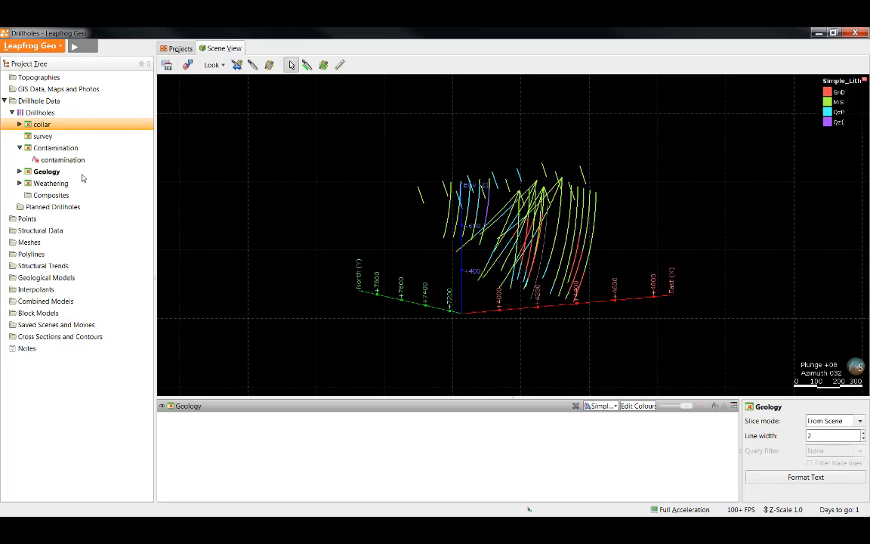
{"action": "mouse_move", "coordinate": [283, 263]}
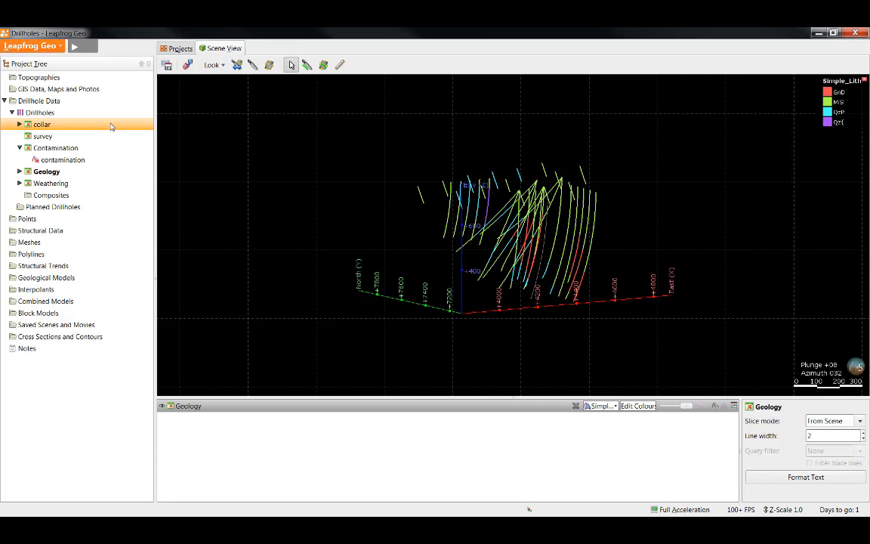
{"action": "mouse_move", "coordinate": [109, 116]}
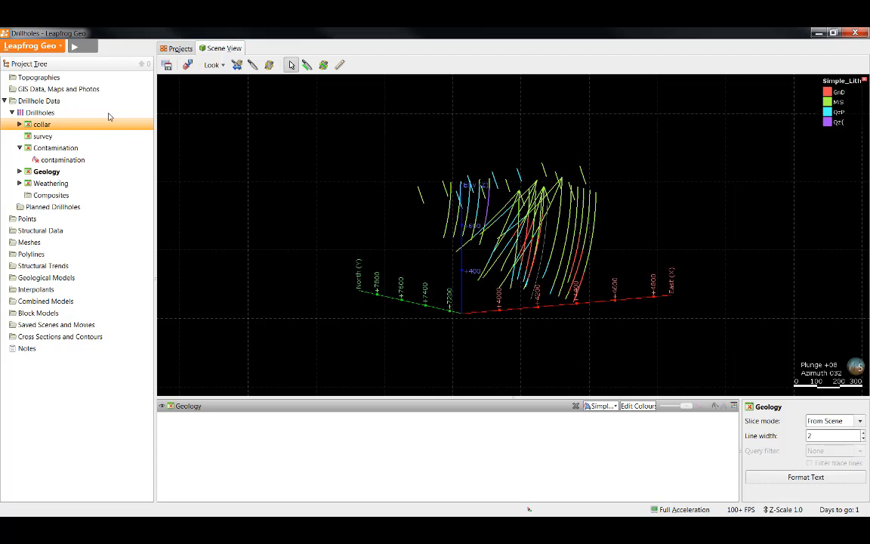
{"action": "right_click", "coordinate": [39, 112]}
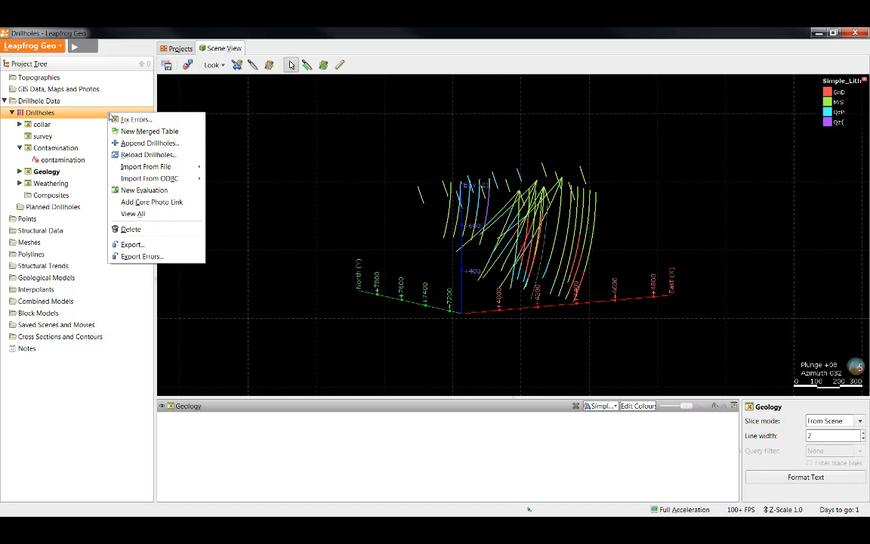
{"action": "mouse_move", "coordinate": [141, 256]}
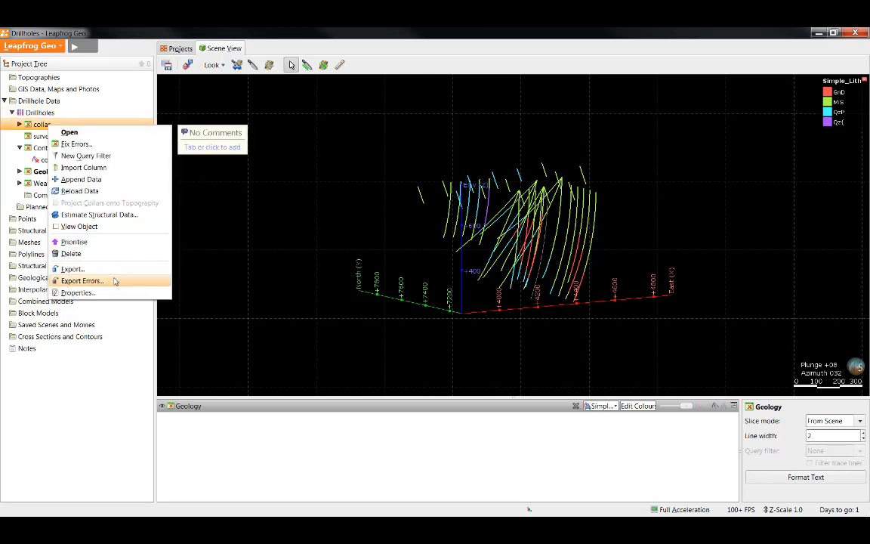
{"action": "left_click", "coordinate": [82, 280]}
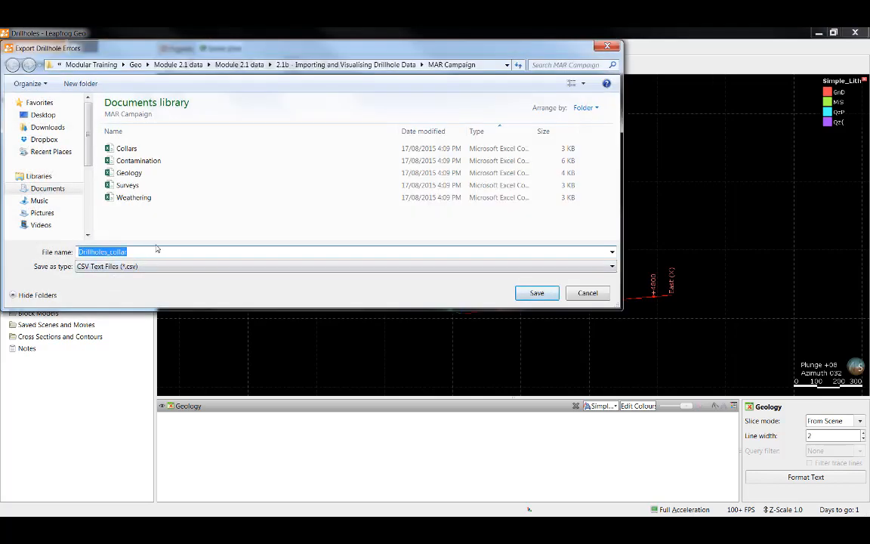
{"action": "mouse_move", "coordinate": [709, 347]}
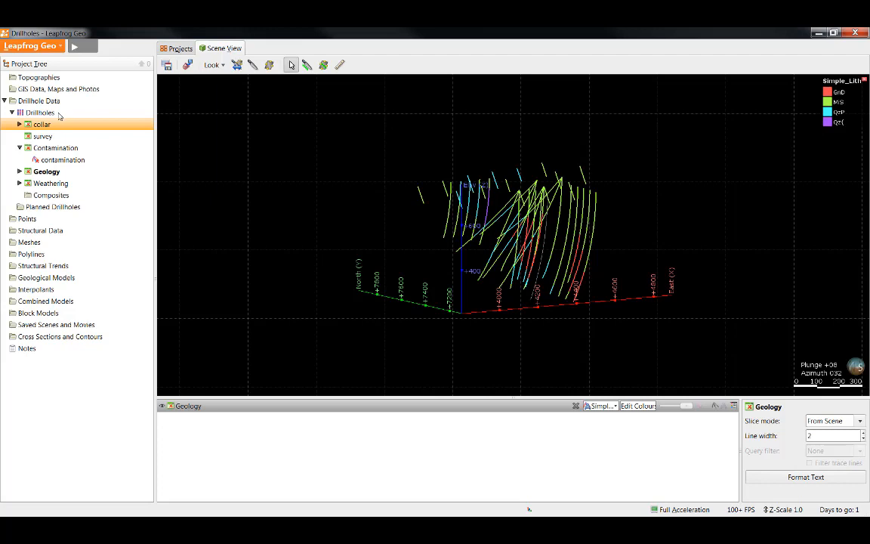
{"action": "right_click", "coordinate": [39, 112]}
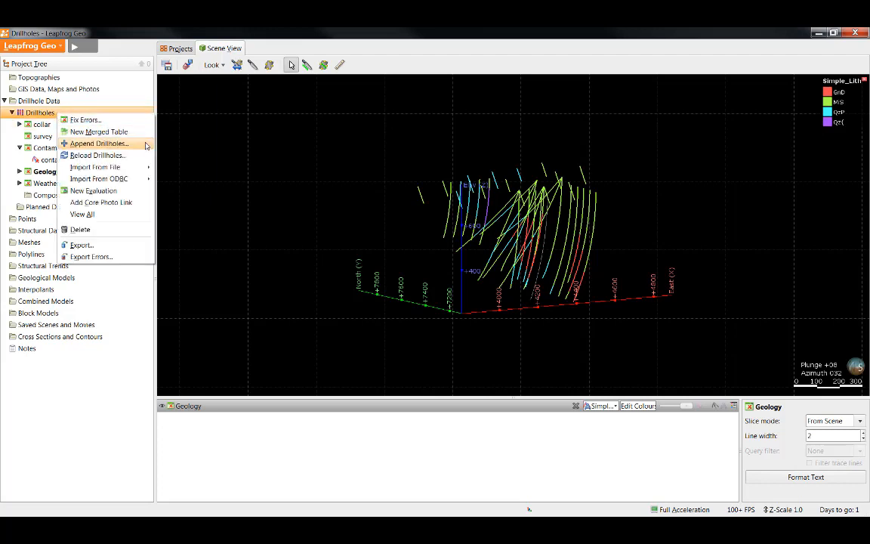
{"action": "mouse_move", "coordinate": [96, 155]}
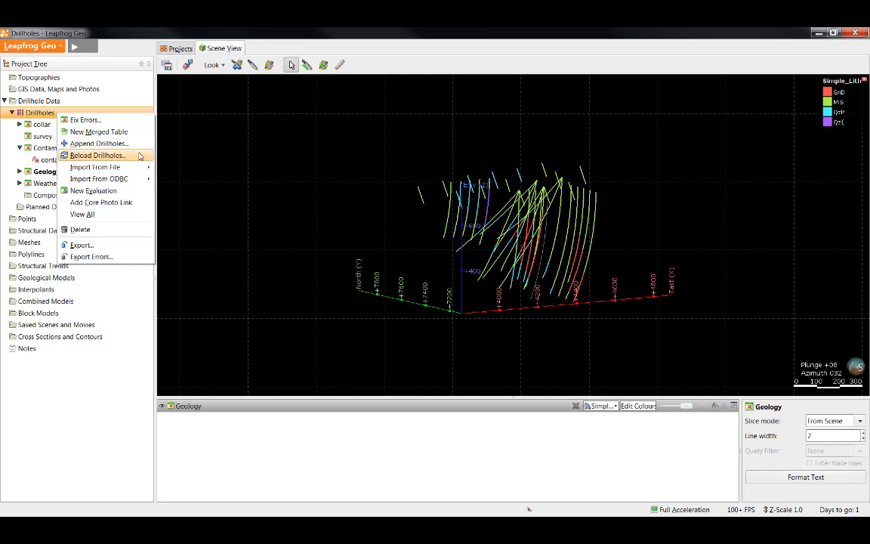
{"action": "mouse_move", "coordinate": [243, 164]}
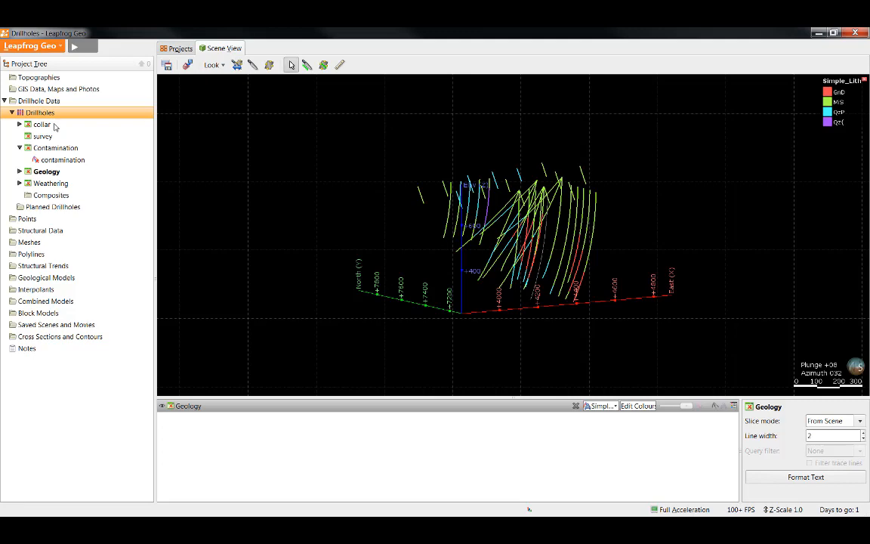
- Mark duplicate MAR018 collar row 19 as ignored and apply the fix
{"action": "right_click", "coordinate": [42, 124]}
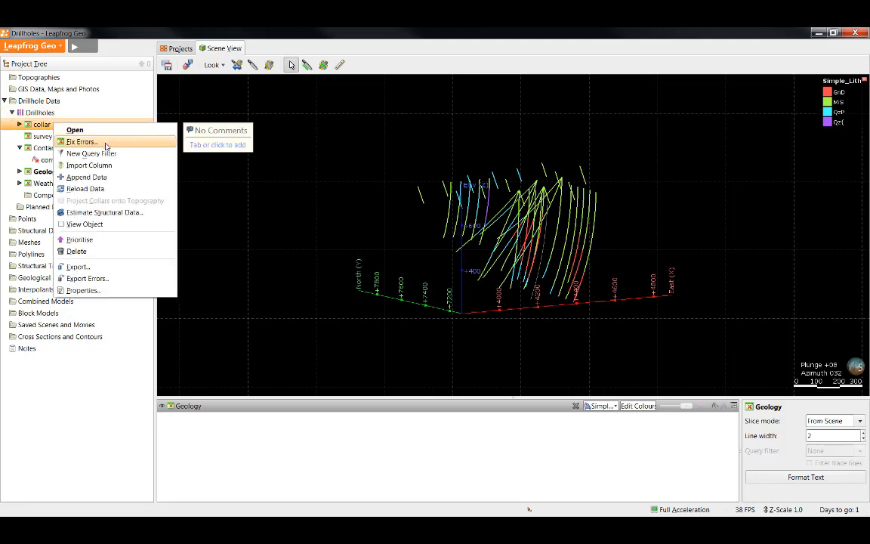
{"action": "left_click", "coordinate": [81, 142]}
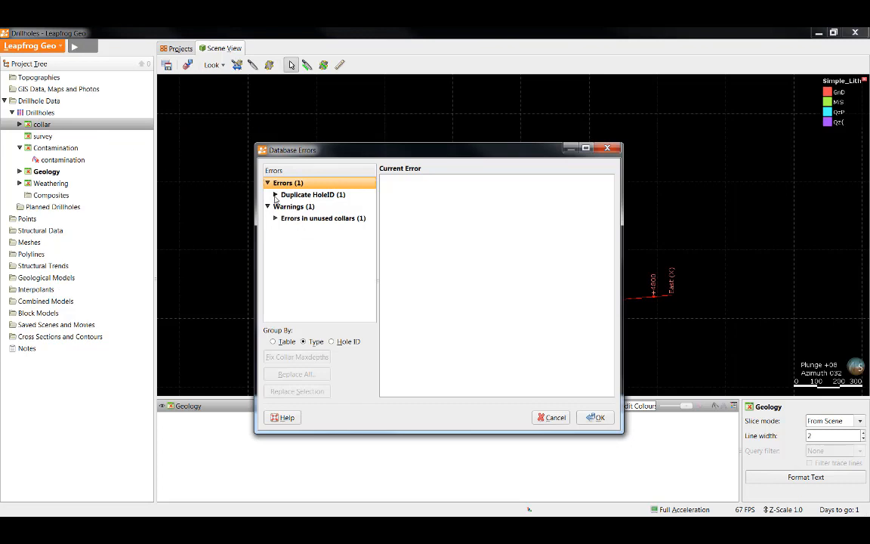
{"action": "left_click", "coordinate": [276, 194]}
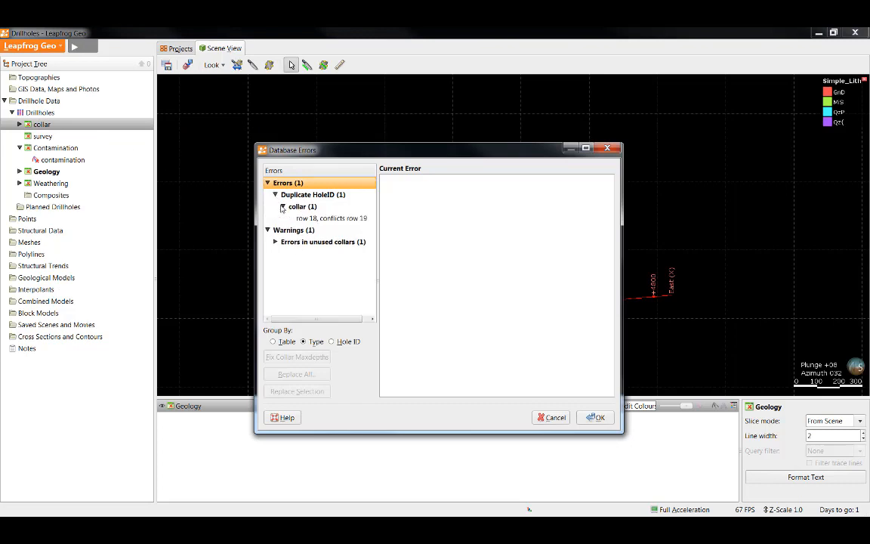
{"action": "left_click", "coordinate": [331, 219]}
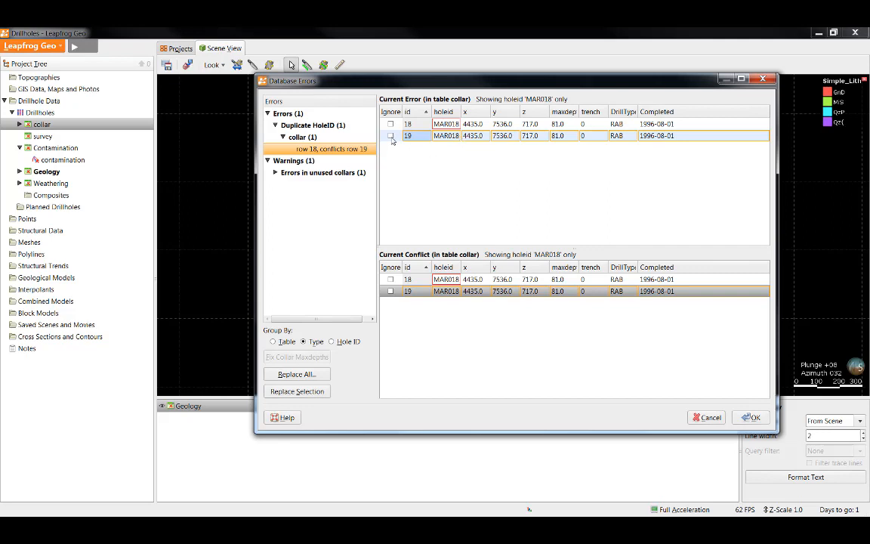
{"action": "left_click", "coordinate": [390, 135]}
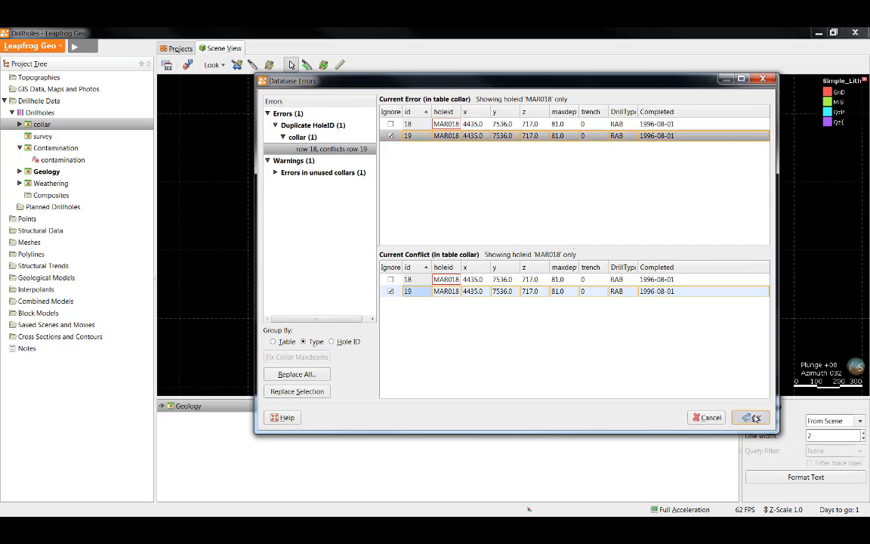
{"action": "left_click", "coordinate": [750, 417]}
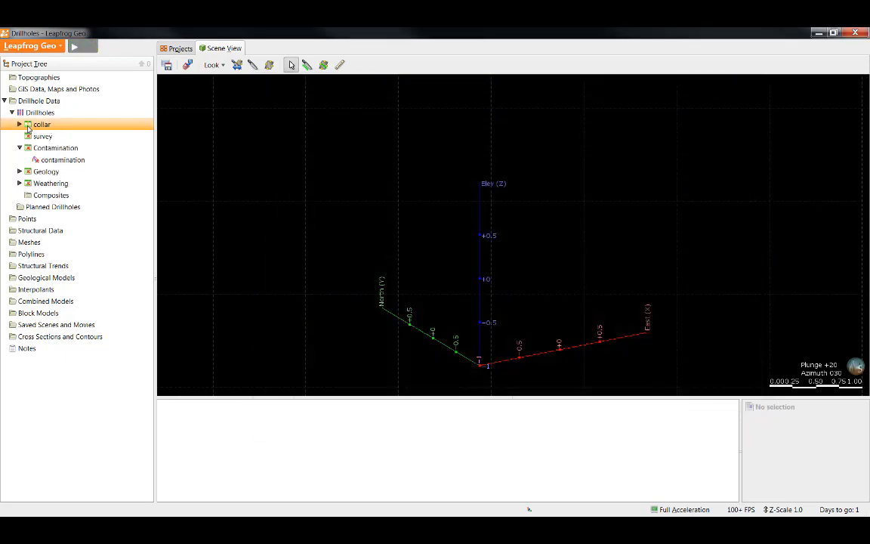
{"action": "mouse_move", "coordinate": [60, 130]}
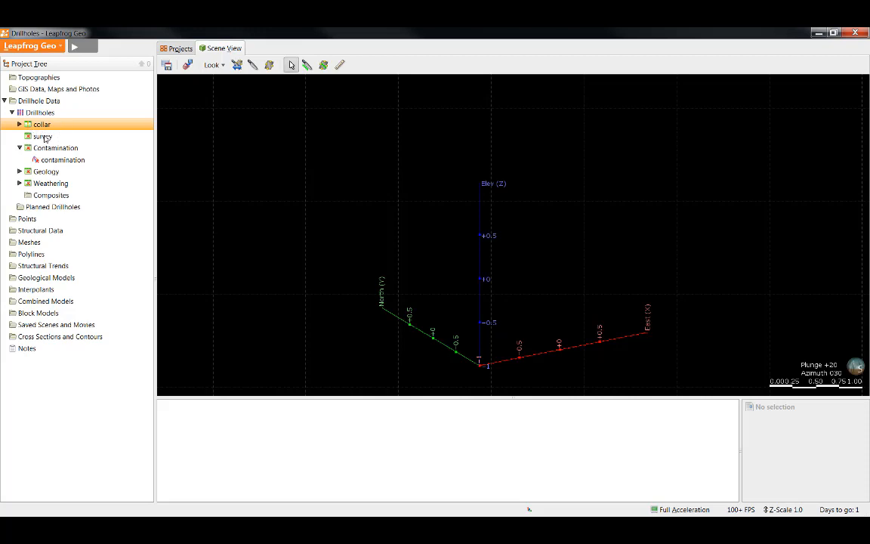
- Fix the collar max-depth error for MAR033 survey row 63 (depth 395)
{"action": "right_click", "coordinate": [41, 136]}
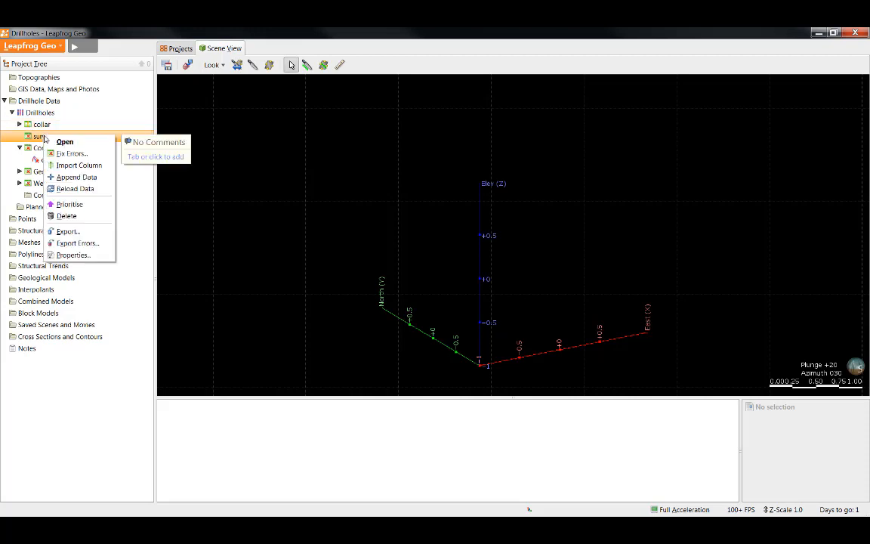
{"action": "left_click", "coordinate": [72, 154]}
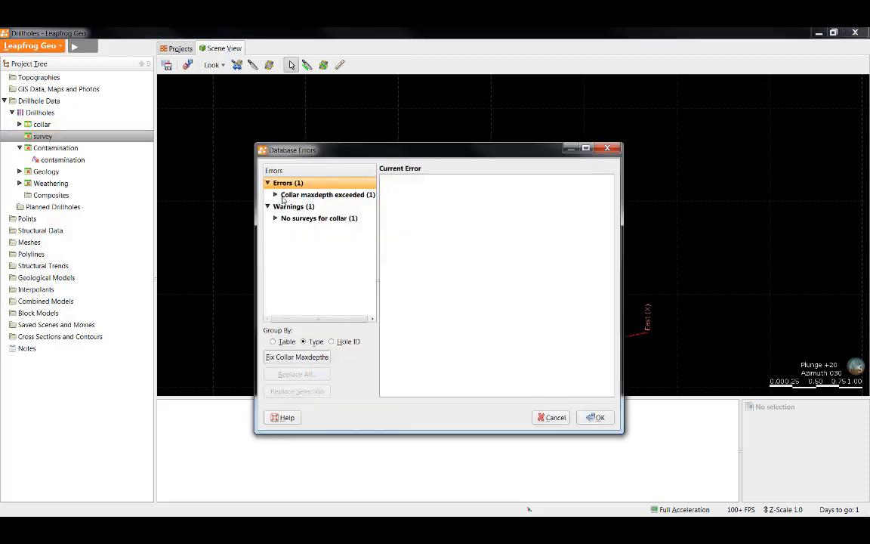
{"action": "left_click", "coordinate": [275, 194]}
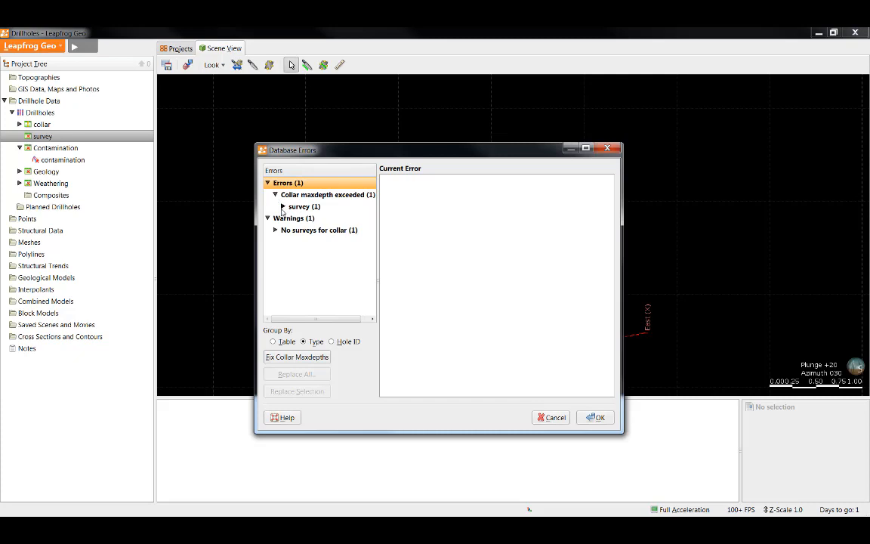
{"action": "left_click", "coordinate": [304, 207]}
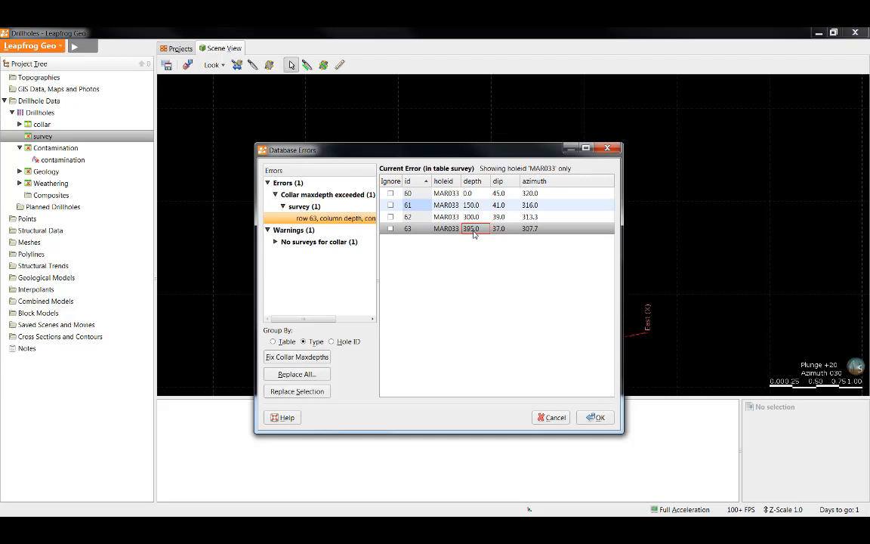
{"action": "mouse_move", "coordinate": [454, 350]}
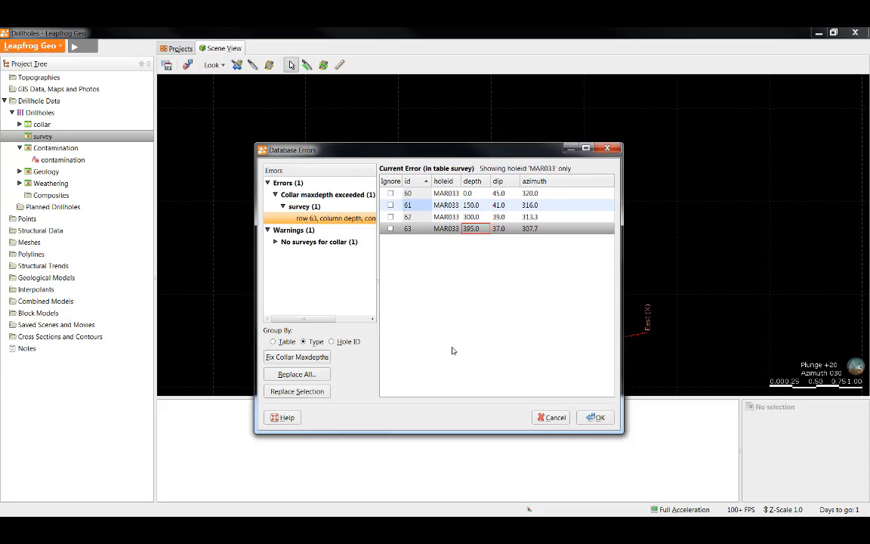
{"action": "mouse_move", "coordinate": [297, 357]}
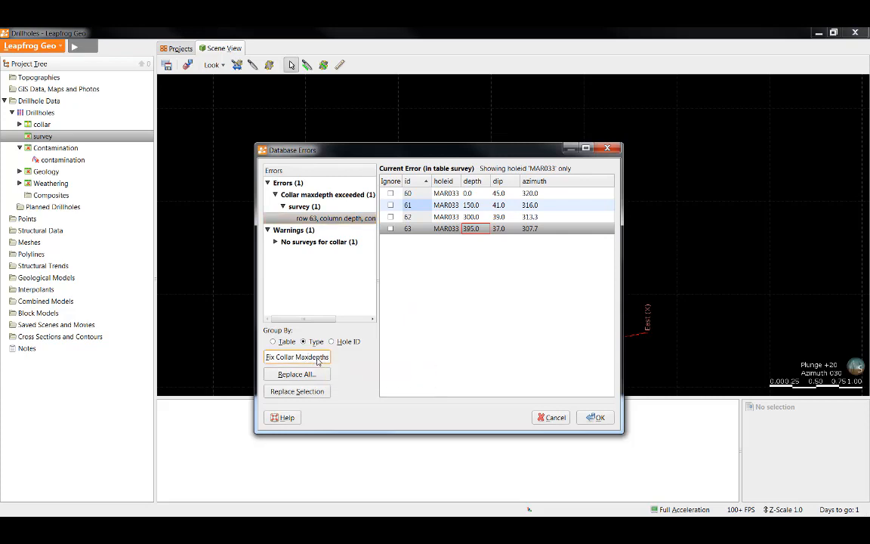
{"action": "left_click", "coordinate": [596, 417]}
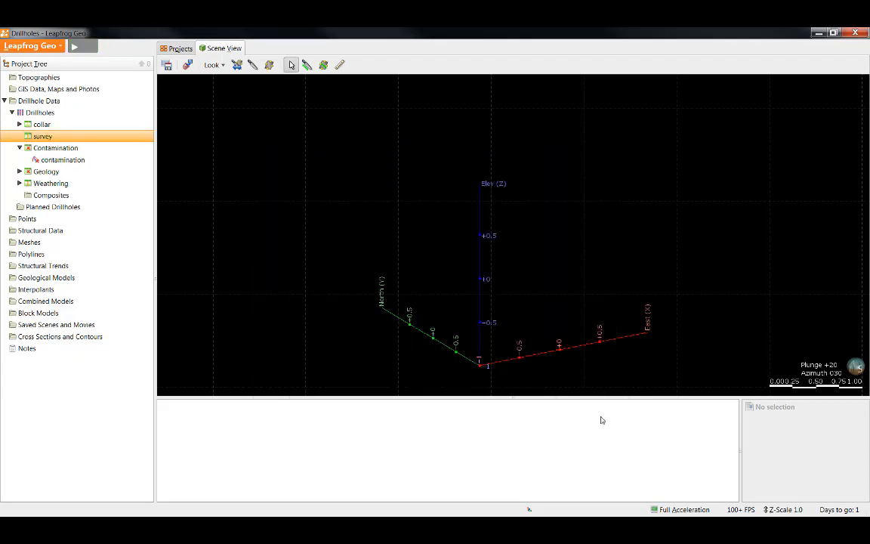
- Correct MAR036 Geology row 123 so it runs from 158.2 to 160.2
{"action": "right_click", "coordinate": [46, 172]}
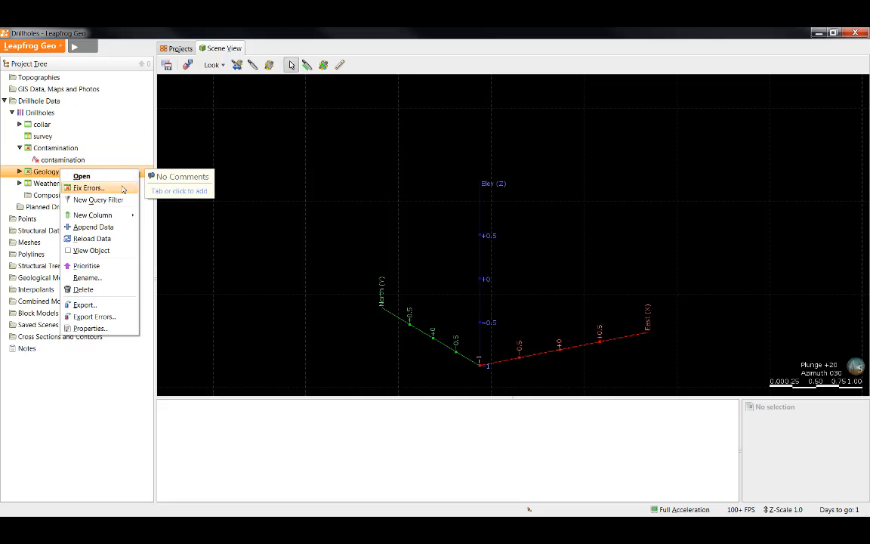
{"action": "left_click", "coordinate": [88, 187]}
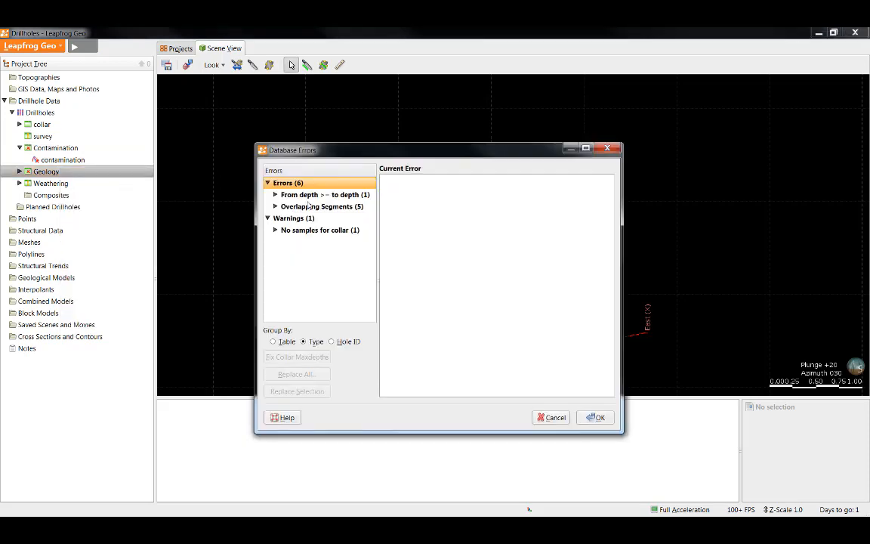
{"action": "left_click", "coordinate": [324, 194]}
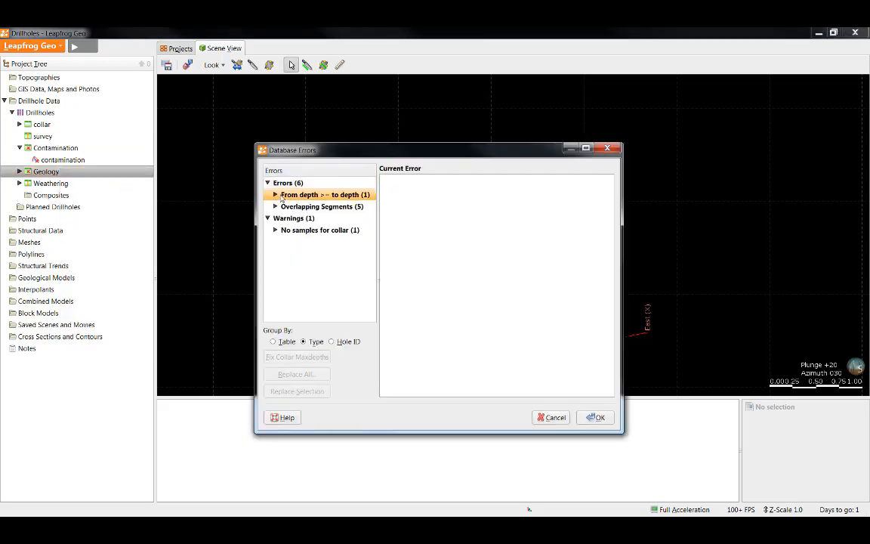
{"action": "left_click", "coordinate": [276, 195]}
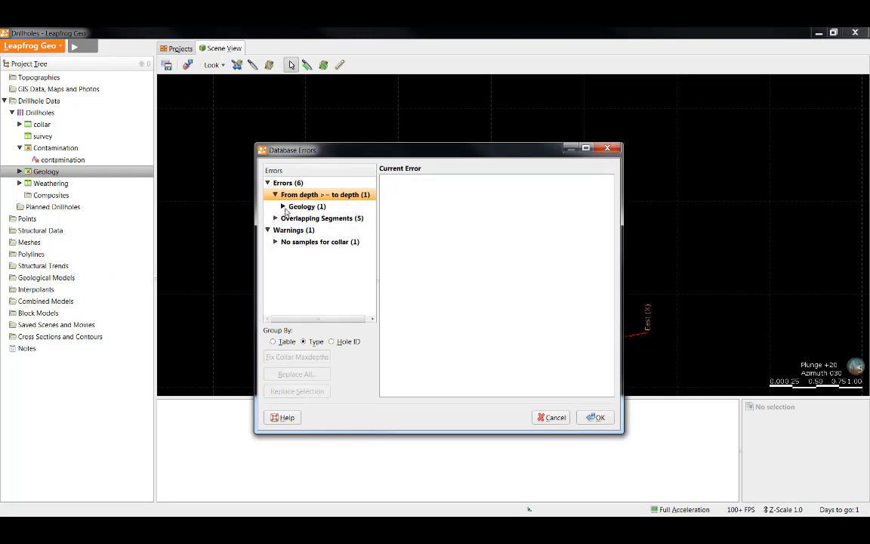
{"action": "left_click", "coordinate": [307, 206]}
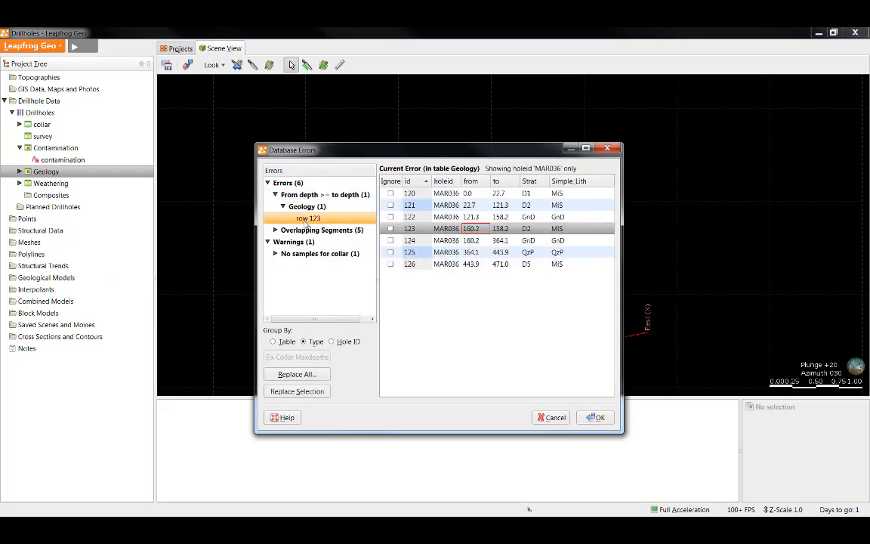
{"action": "mouse_move", "coordinate": [425, 232]}
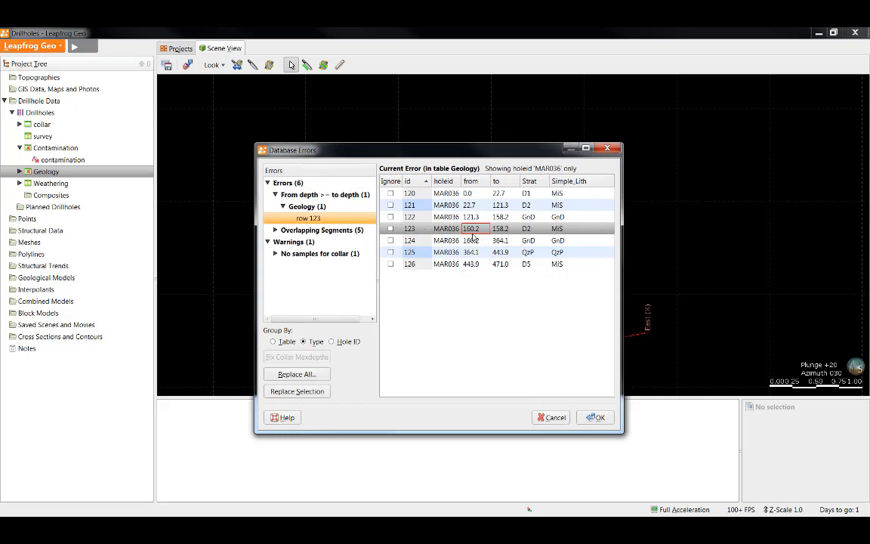
{"action": "mouse_move", "coordinate": [503, 236]}
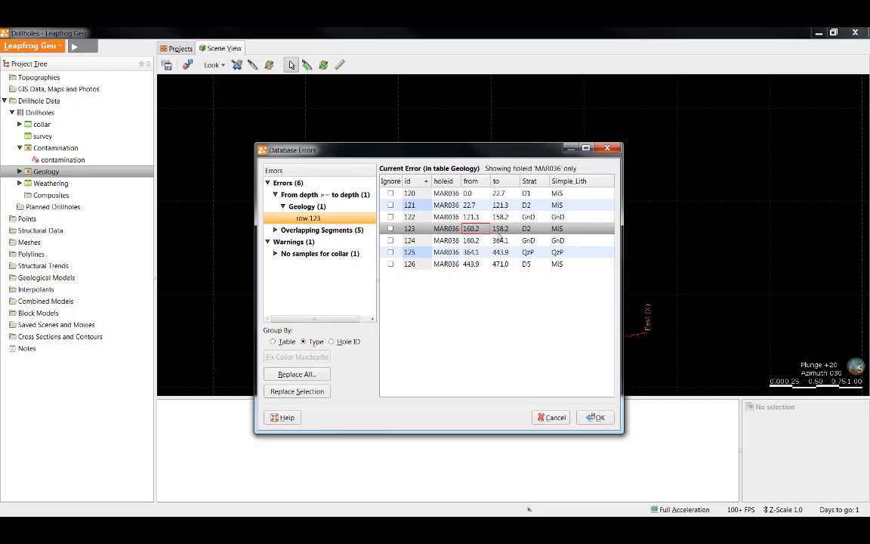
{"action": "left_click", "coordinate": [471, 228]}
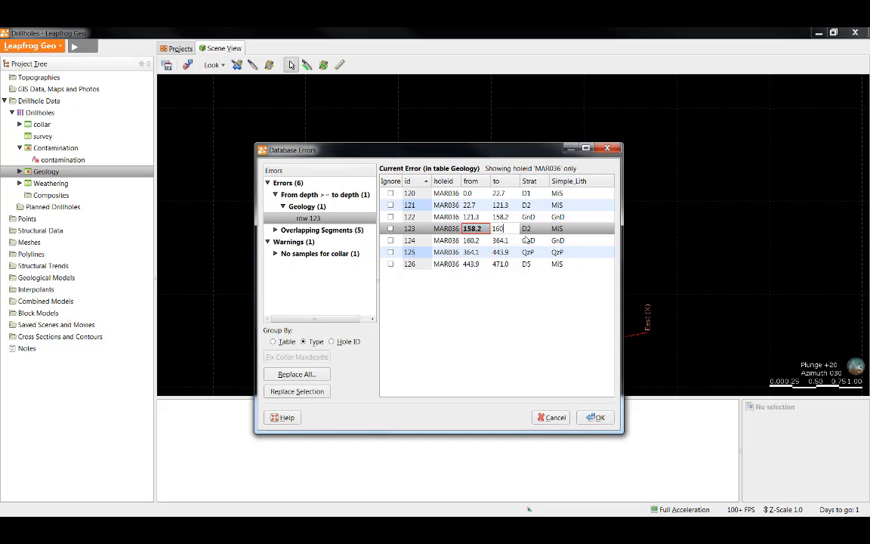
{"action": "type", "text": "160.2"}
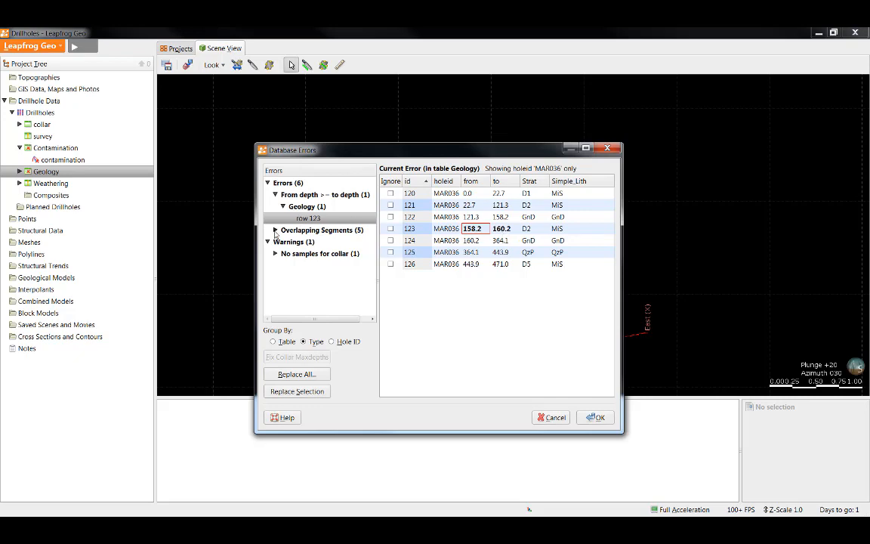
- Ignore MAR006's overlapping Geology row 23 (46.38–480.0) and confirm the review
{"action": "left_click", "coordinate": [276, 229]}
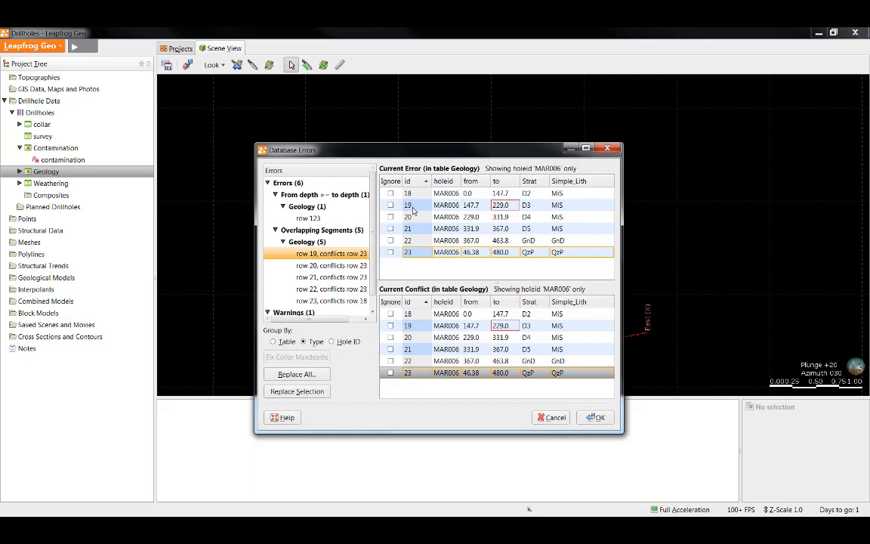
{"action": "mouse_move", "coordinate": [471, 210]}
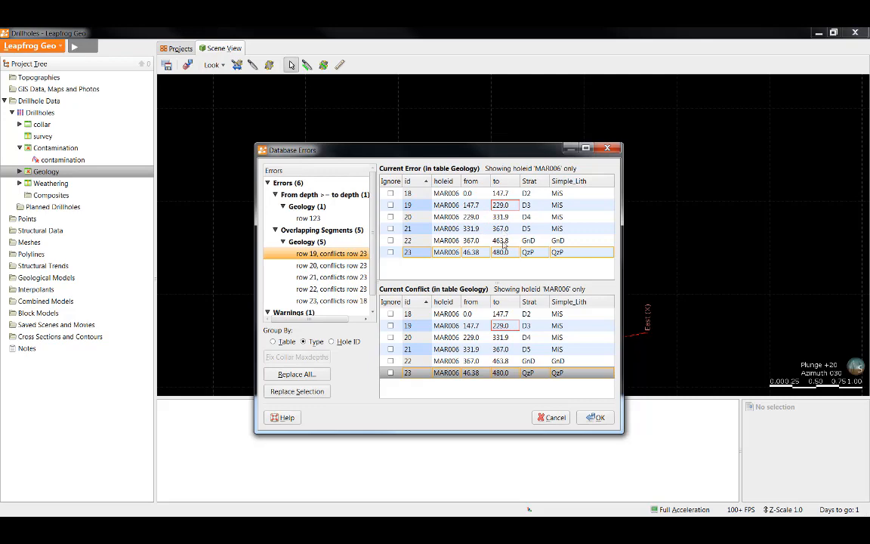
{"action": "mouse_move", "coordinate": [470, 259]}
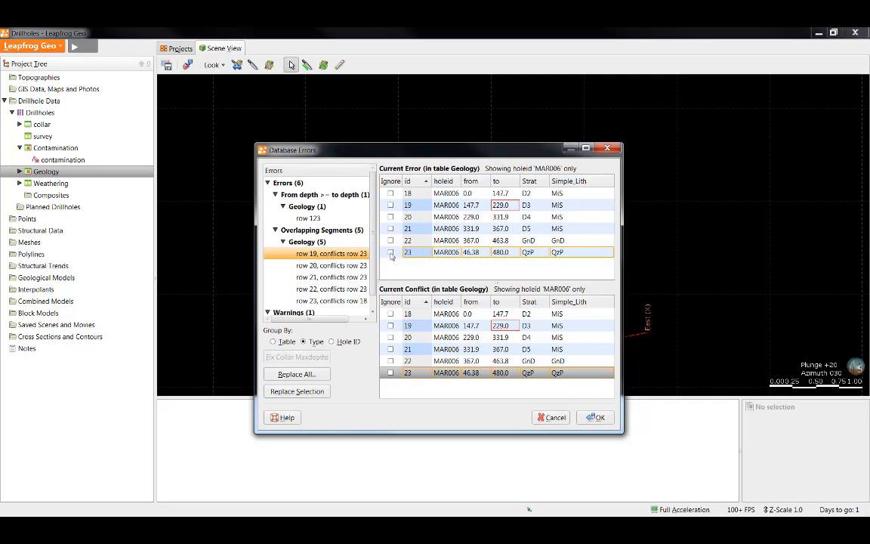
{"action": "left_click", "coordinate": [391, 251]}
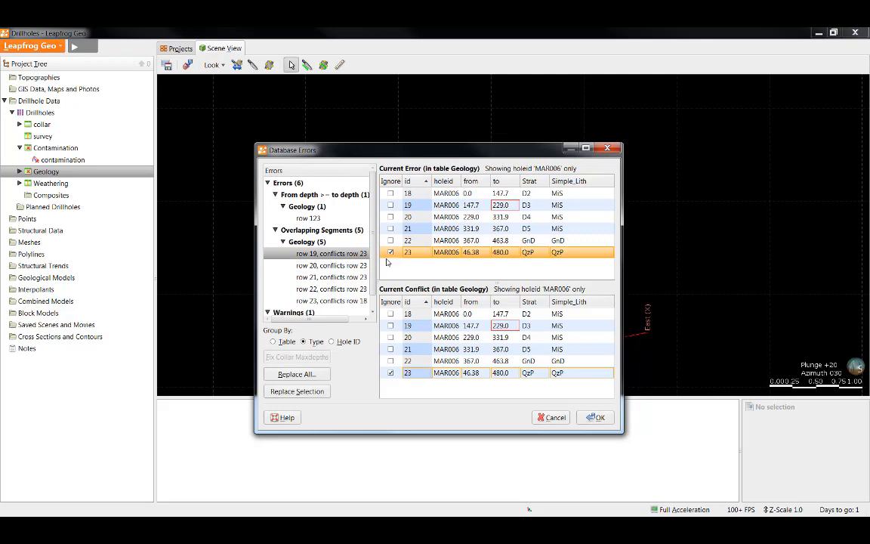
{"action": "mouse_move", "coordinate": [345, 289]}
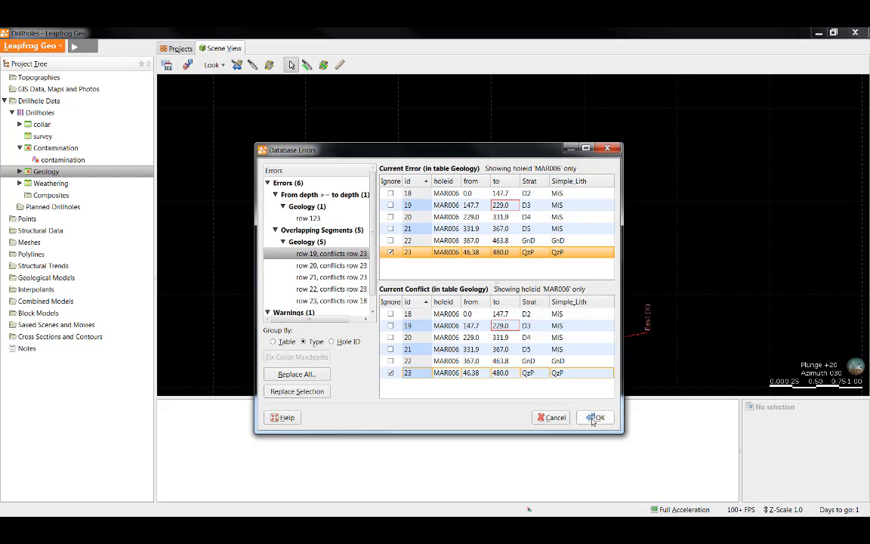
{"action": "left_click", "coordinate": [596, 417]}
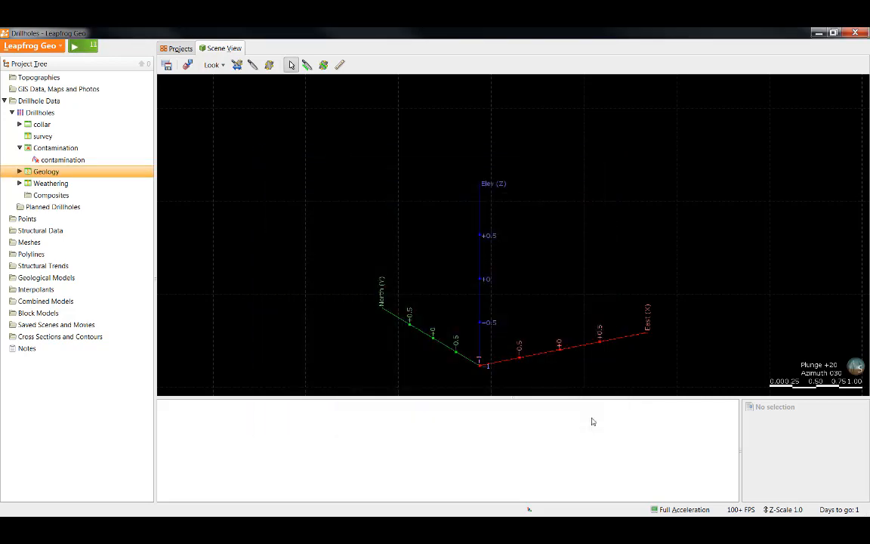
{"action": "right_click", "coordinate": [62, 159]}
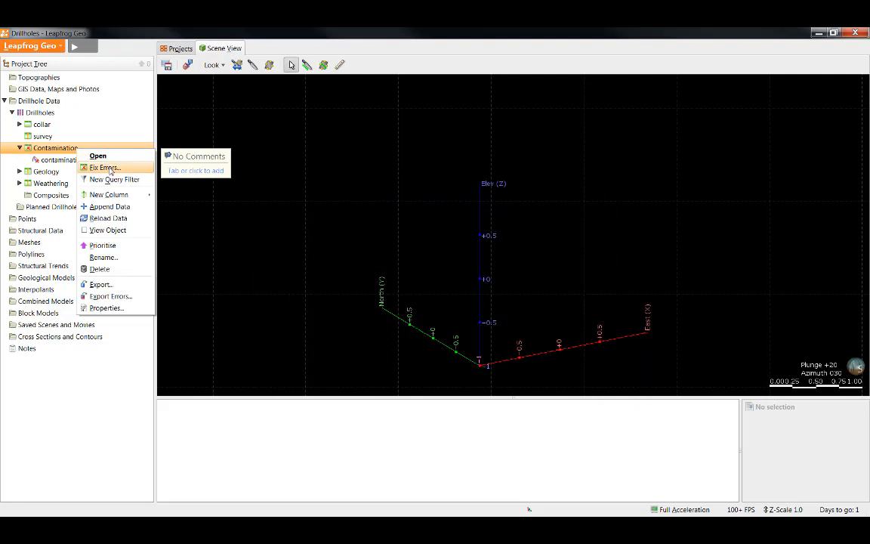
{"action": "left_click", "coordinate": [104, 167]}
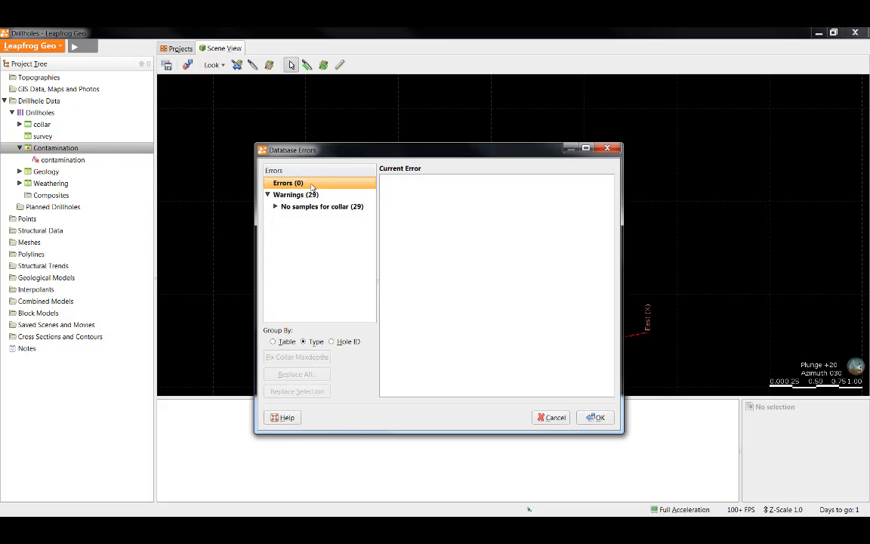
{"action": "mouse_move", "coordinate": [571, 426]}
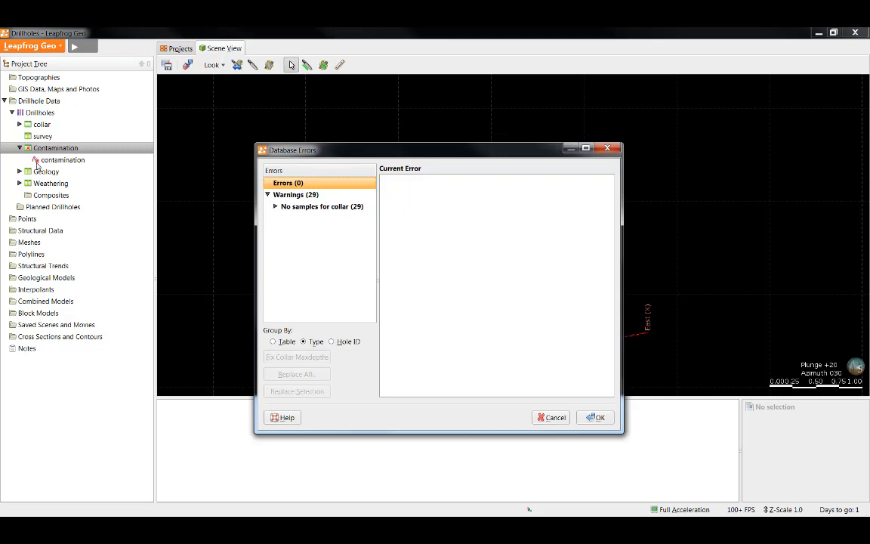
{"action": "mouse_move", "coordinate": [39, 166]}
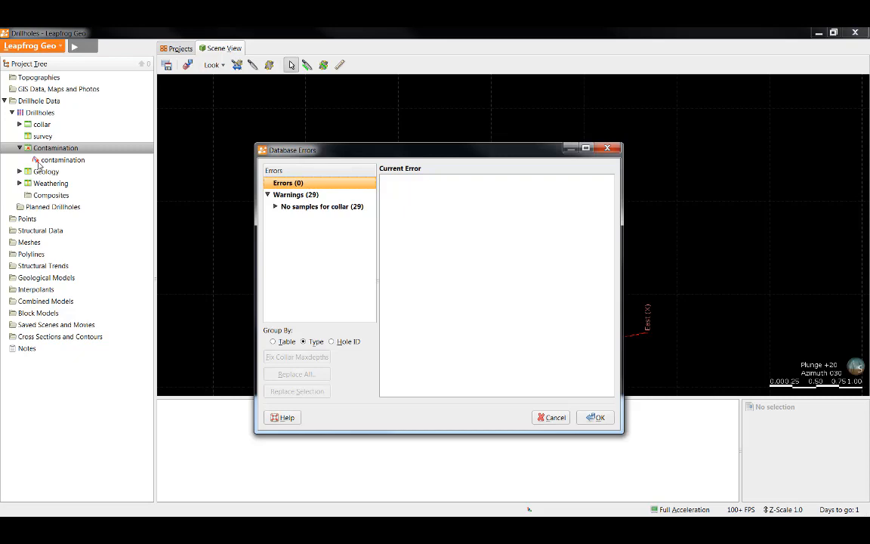
{"action": "left_click", "coordinate": [596, 417]}
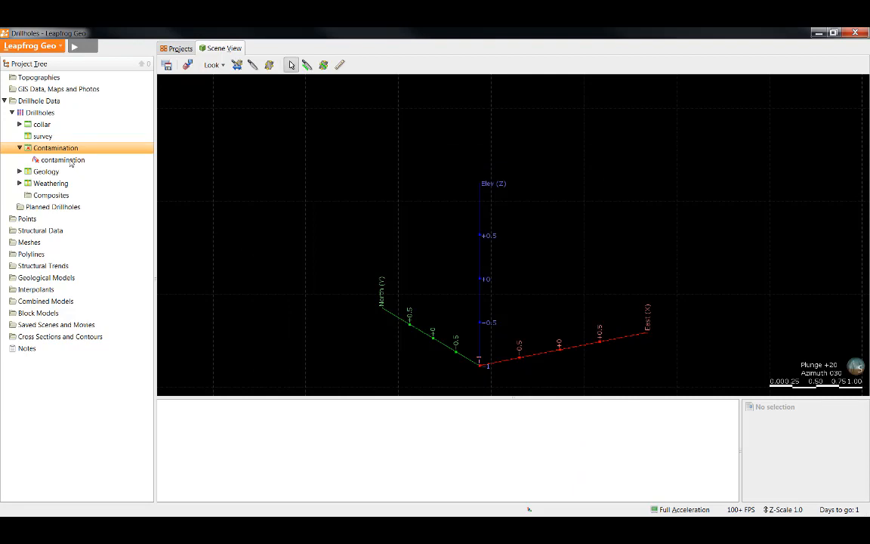
- Open Contamination invalid value handling and keep missing intervals set to omit
{"action": "double_click", "coordinate": [64, 159]}
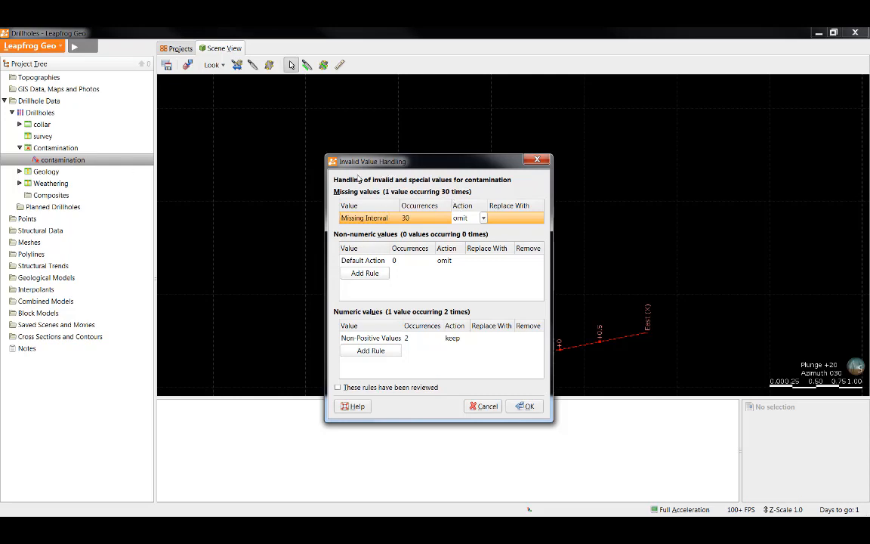
{"action": "mouse_move", "coordinate": [413, 168]}
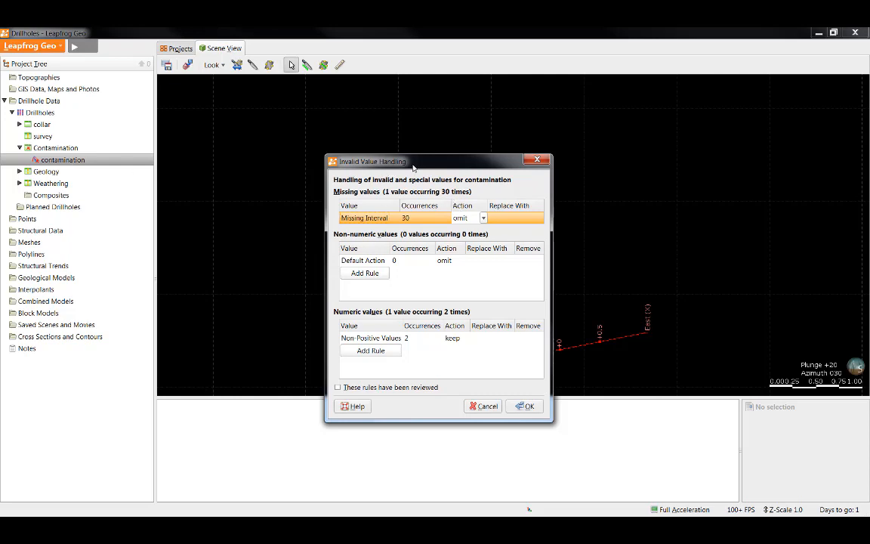
{"action": "mouse_move", "coordinate": [370, 204]}
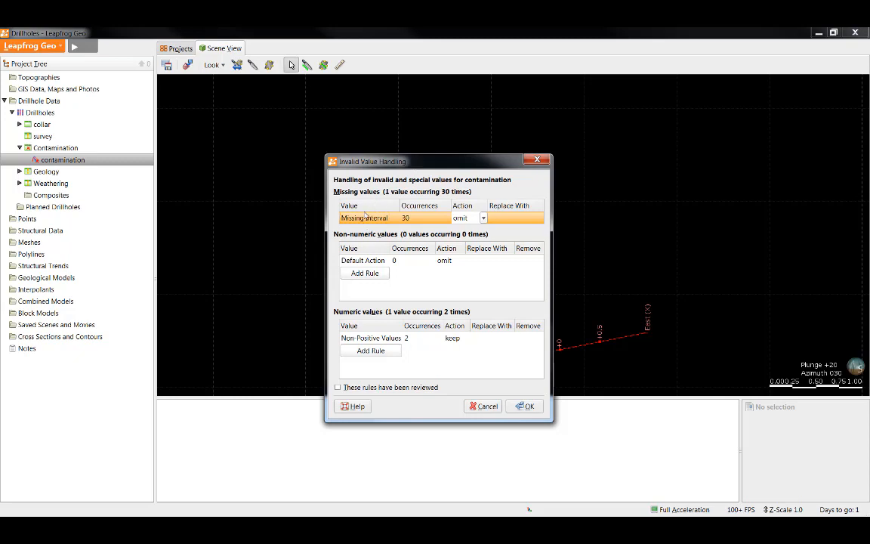
{"action": "mouse_move", "coordinate": [363, 320]}
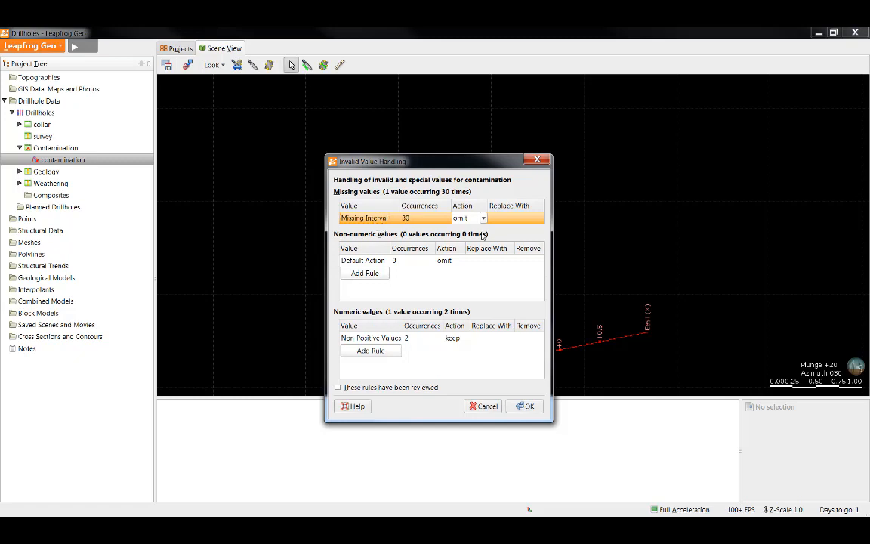
{"action": "left_click", "coordinate": [483, 218]}
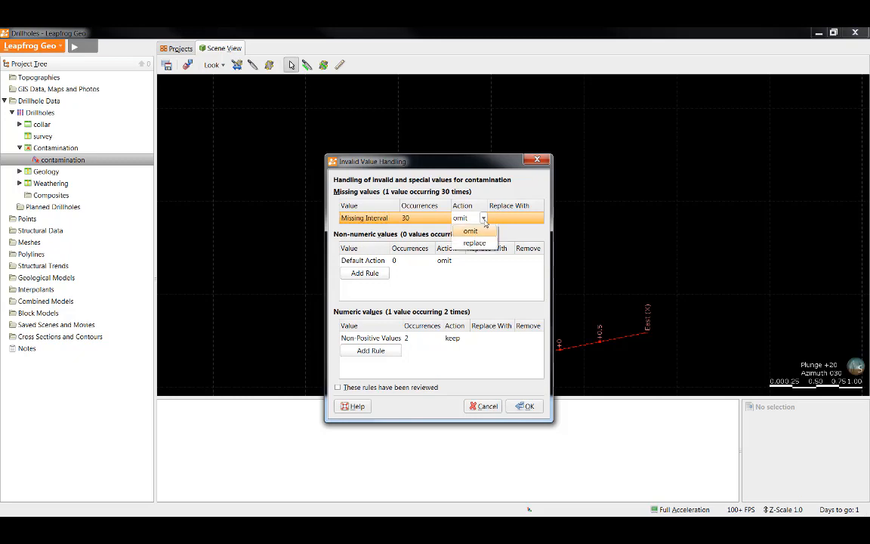
{"action": "mouse_move", "coordinate": [489, 231]}
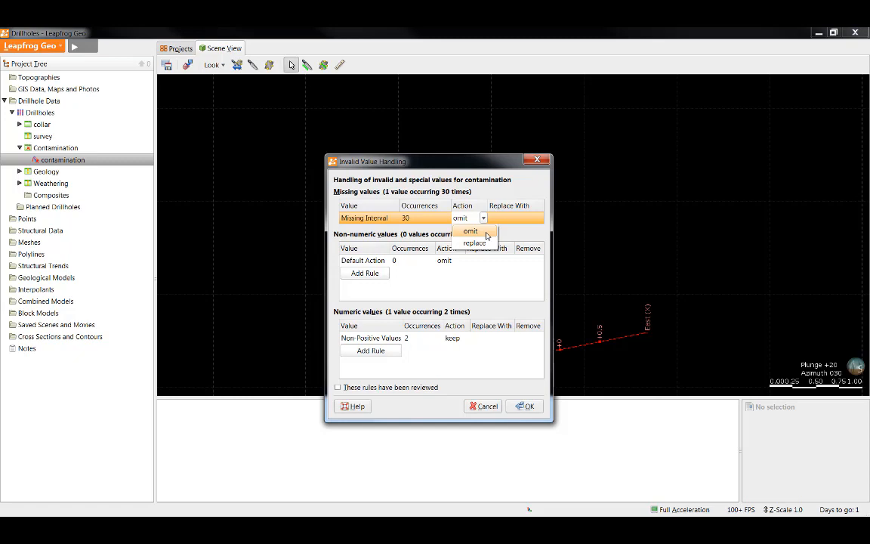
{"action": "mouse_move", "coordinate": [475, 242]}
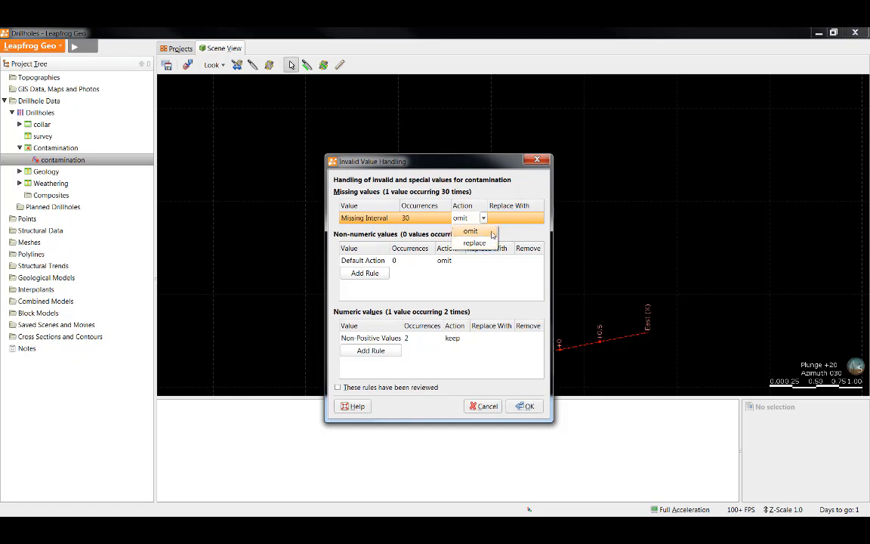
{"action": "left_click", "coordinate": [470, 231]}
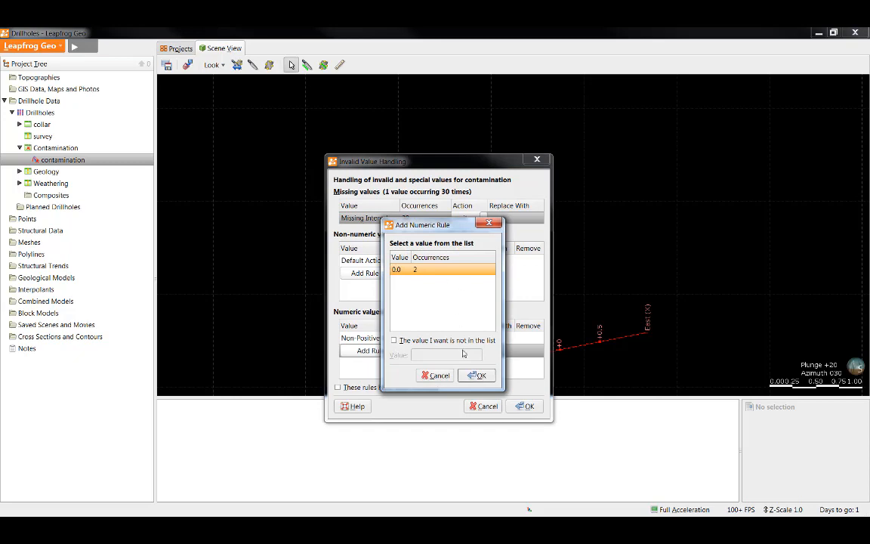
- Add the 0.0 contamination rule with action keep, mark rules reviewed, and apply
{"action": "left_click", "coordinate": [477, 376]}
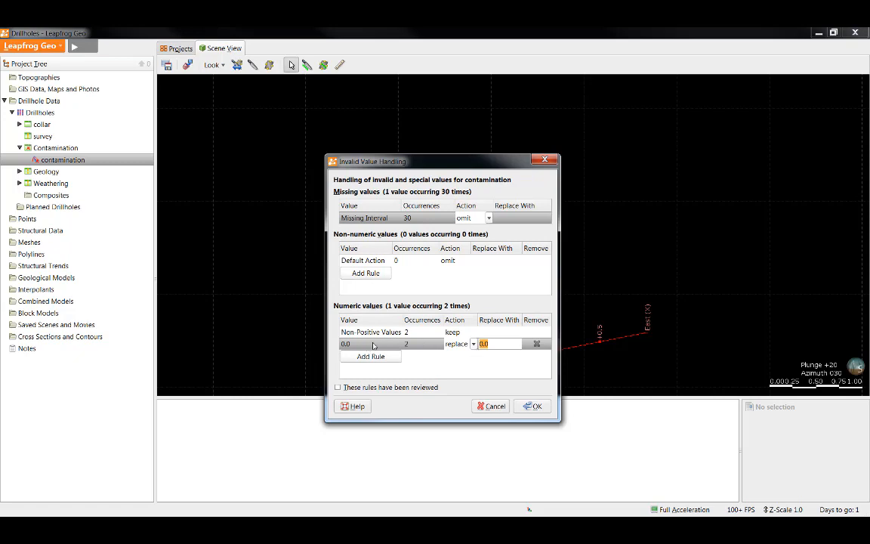
{"action": "mouse_move", "coordinate": [399, 337]}
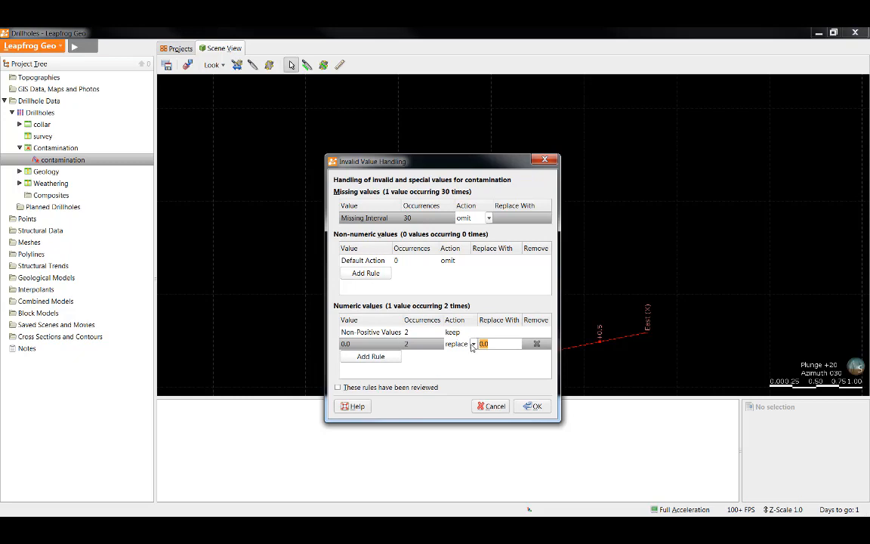
{"action": "left_click", "coordinate": [472, 344]}
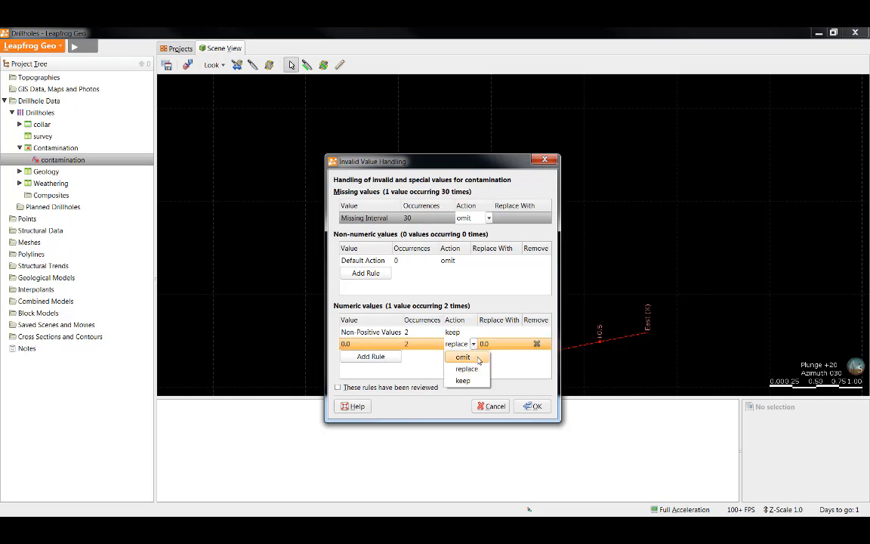
{"action": "mouse_move", "coordinate": [467, 369]}
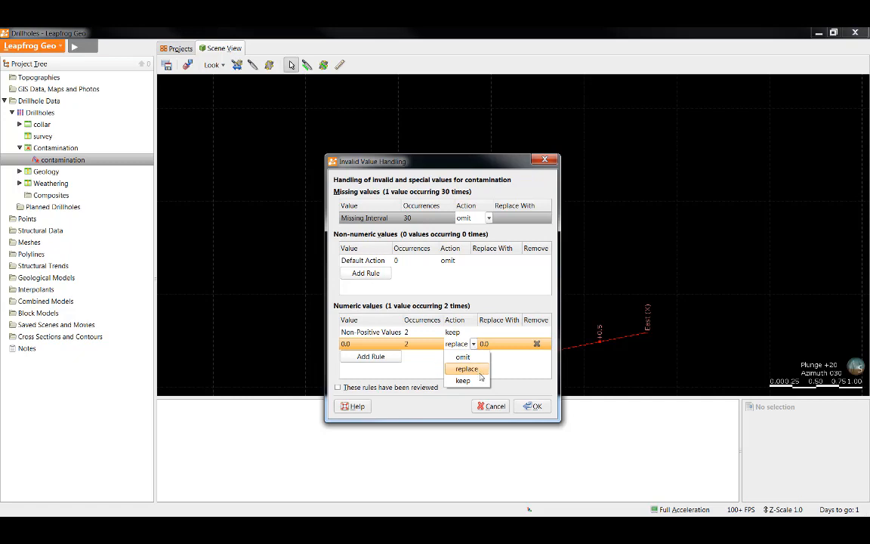
{"action": "mouse_move", "coordinate": [461, 380]}
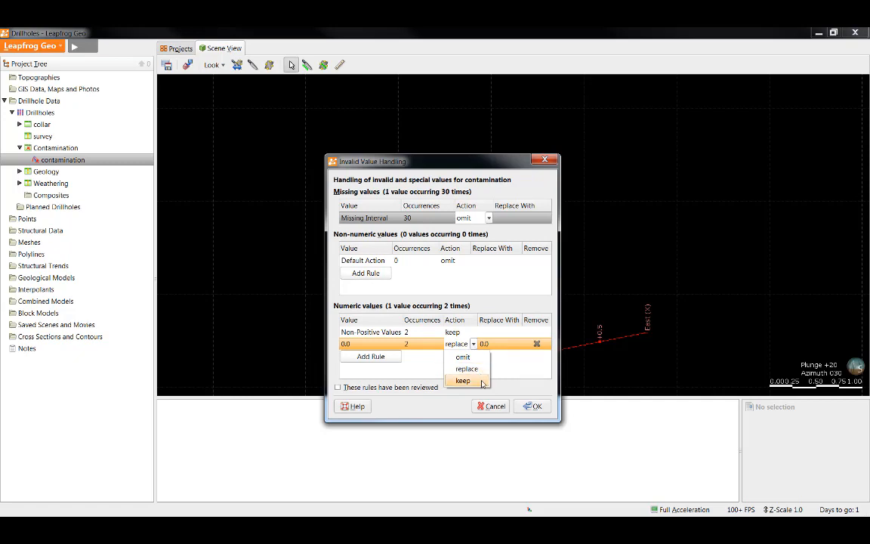
{"action": "left_click", "coordinate": [462, 380]}
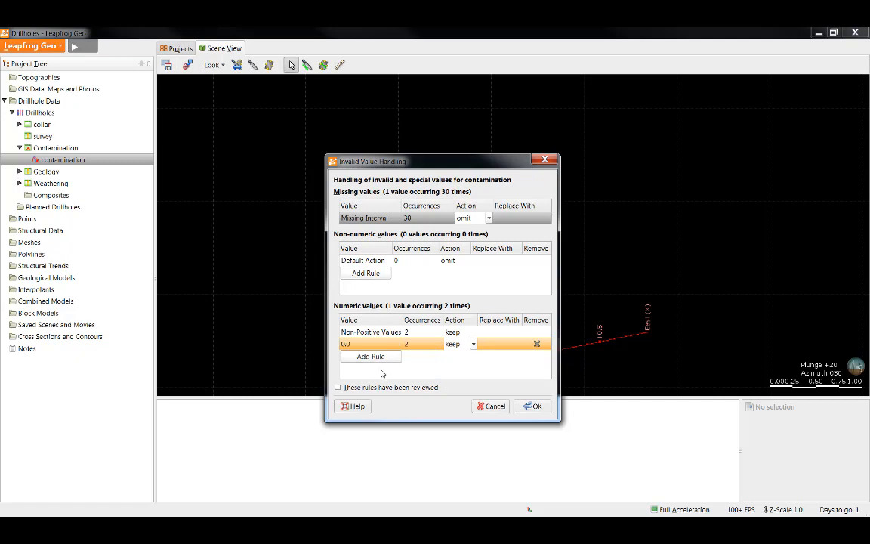
{"action": "mouse_move", "coordinate": [468, 367]}
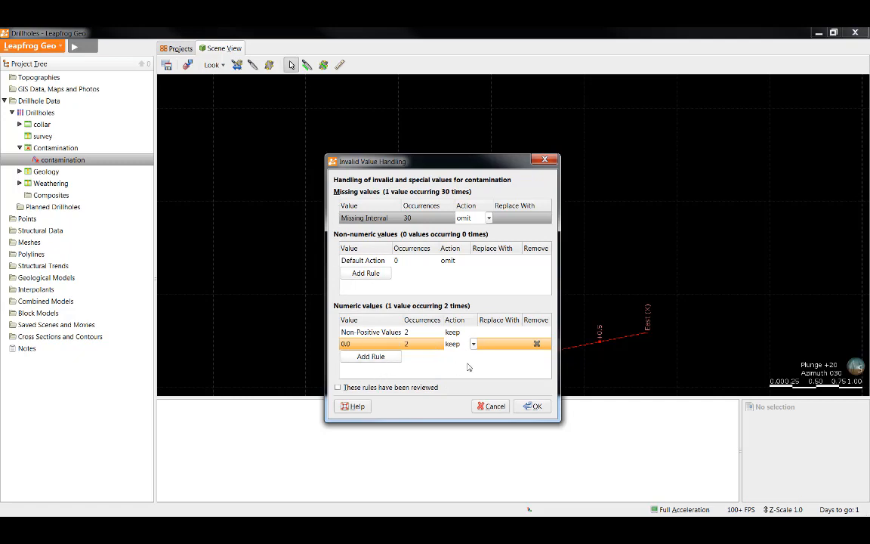
{"action": "left_click", "coordinate": [339, 387]}
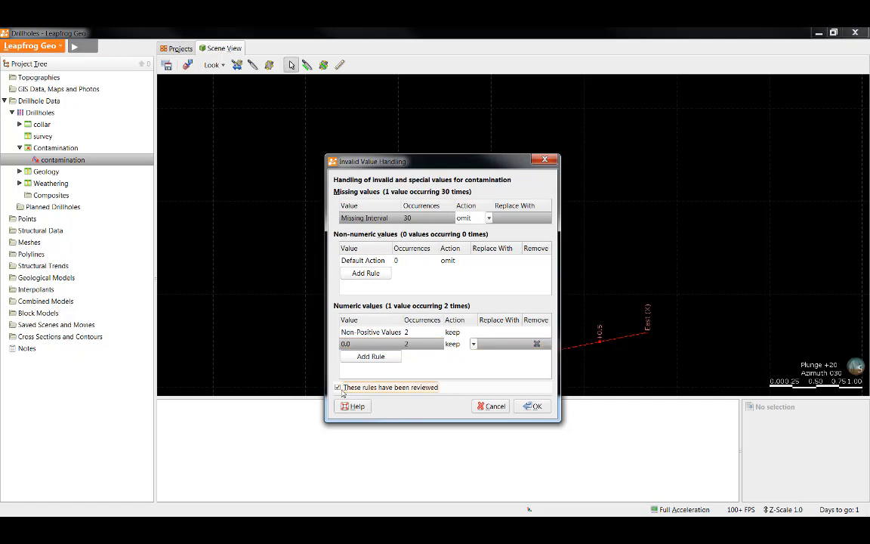
{"action": "left_click", "coordinate": [536, 405]}
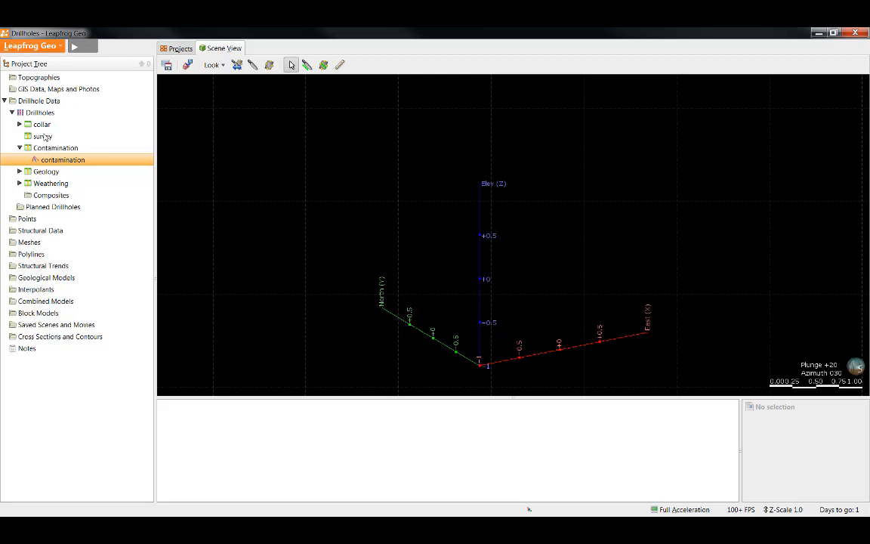
{"action": "mouse_move", "coordinate": [46, 138]}
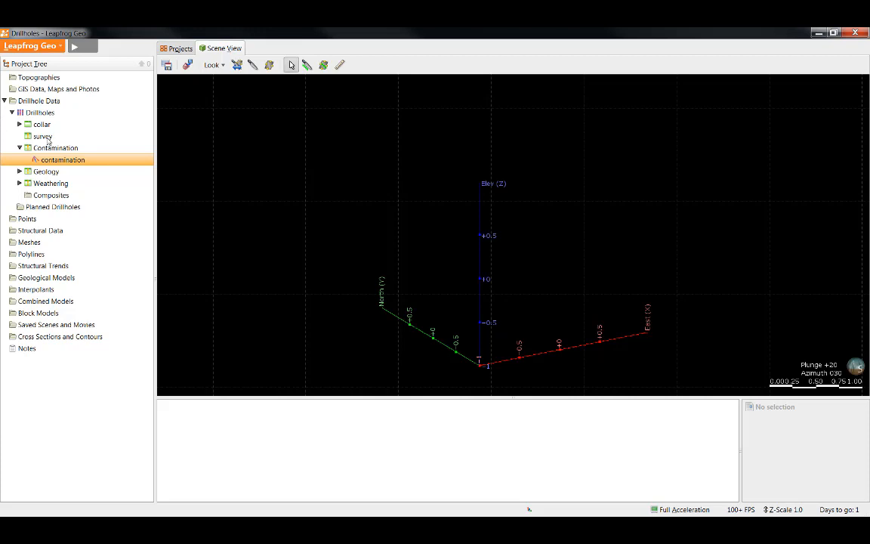
{"action": "mouse_move", "coordinate": [50, 140]}
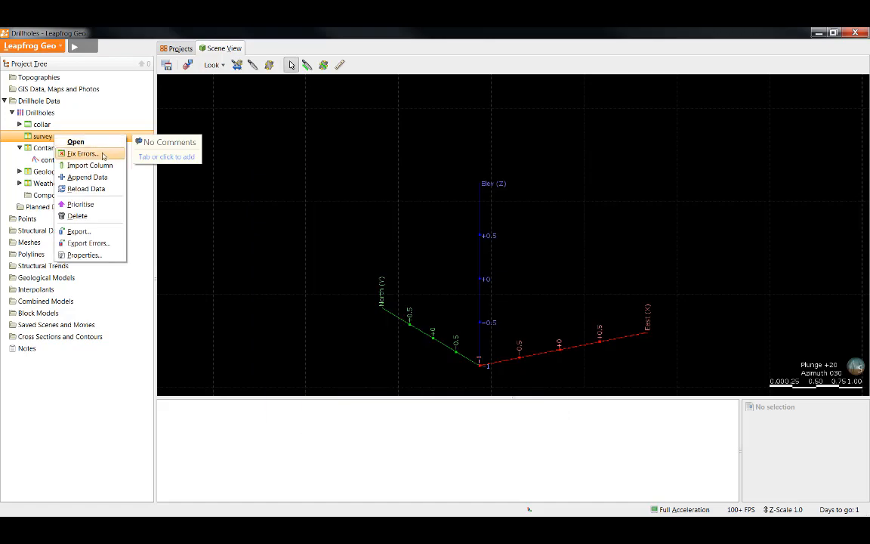
- Inspect the single MAR024a warning in both the survey and Geology error reviews
{"action": "left_click", "coordinate": [83, 154]}
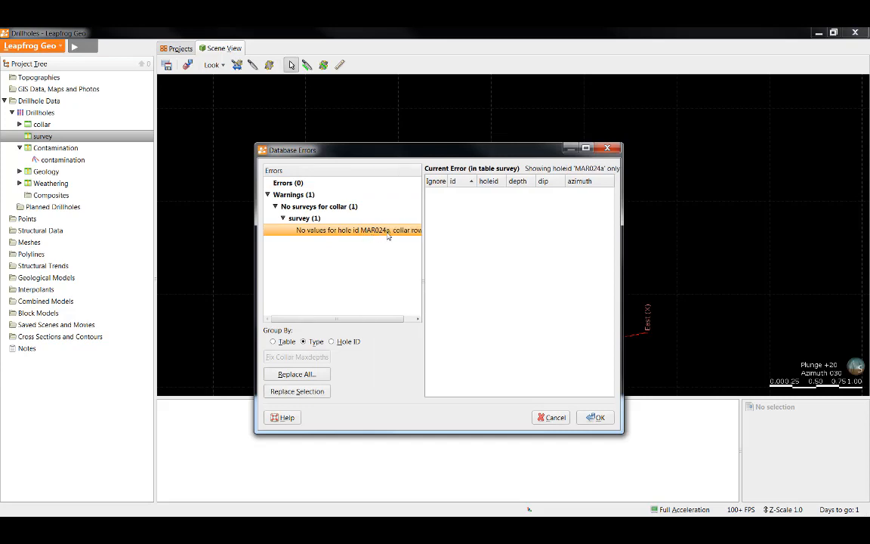
{"action": "left_click", "coordinate": [595, 417]}
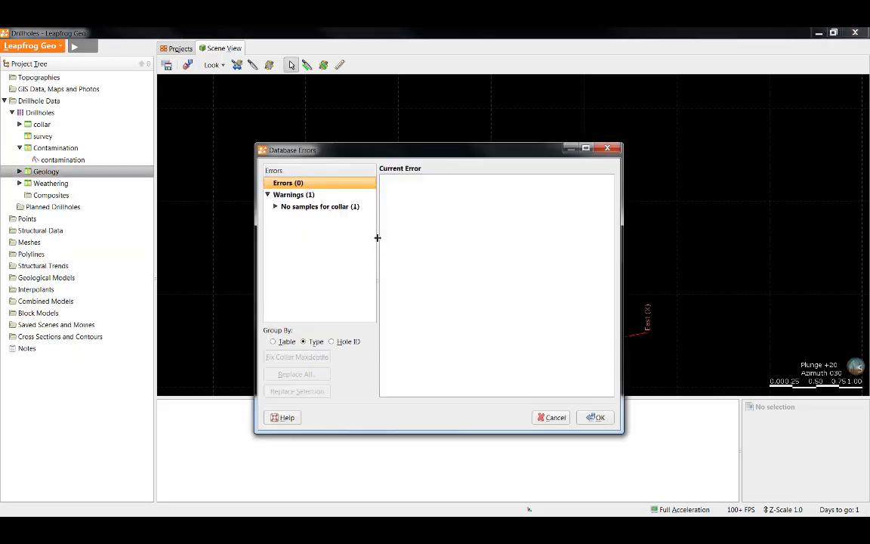
{"action": "left_click", "coordinate": [276, 207]}
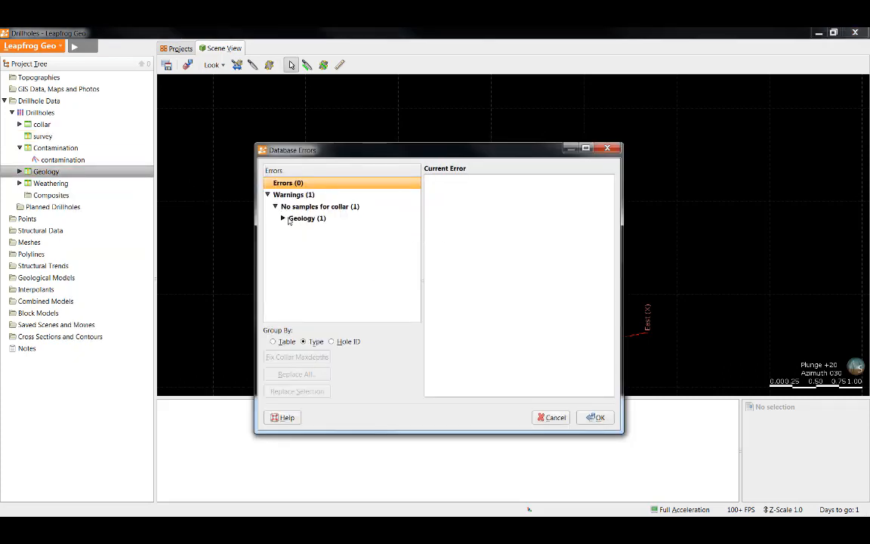
{"action": "left_click", "coordinate": [283, 219]}
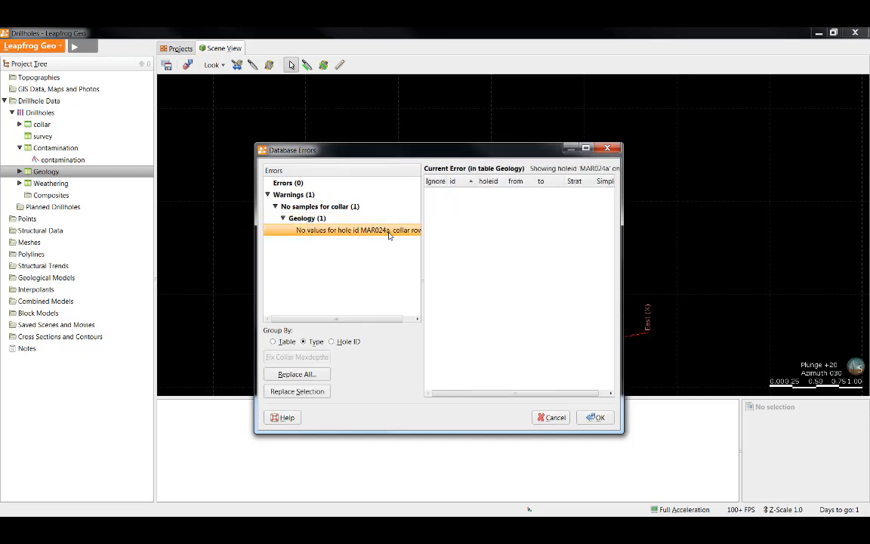
{"action": "left_click", "coordinate": [595, 417]}
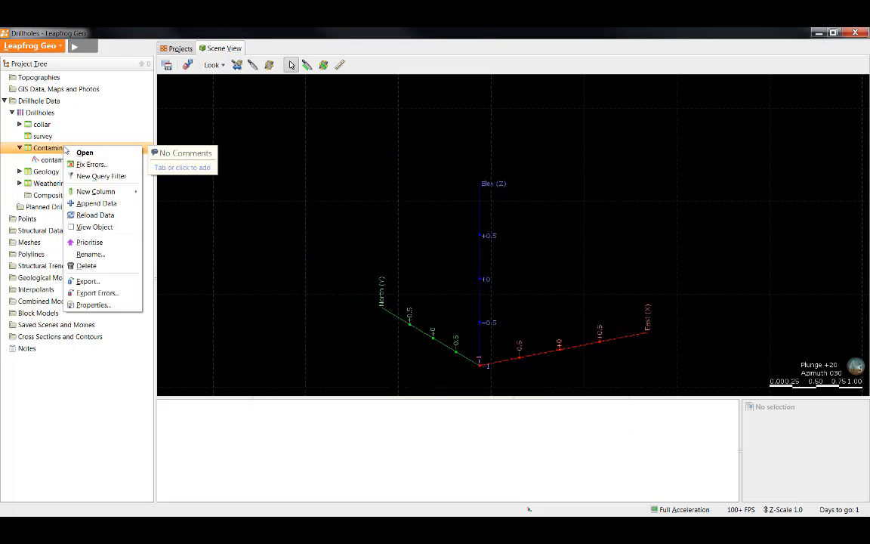
- Inspect MAR024a among the 29 Contamination no-samples warnings, then close the review
{"action": "left_click", "coordinate": [91, 163]}
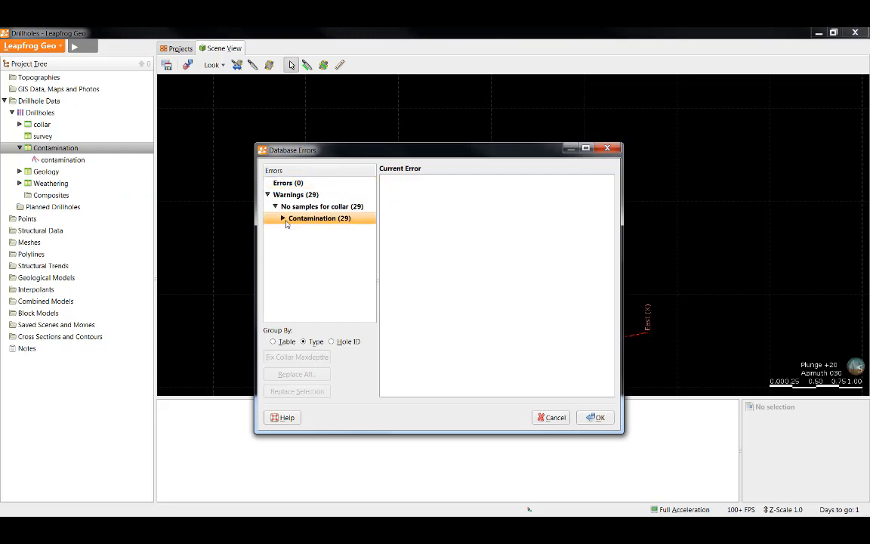
{"action": "left_click", "coordinate": [283, 218]}
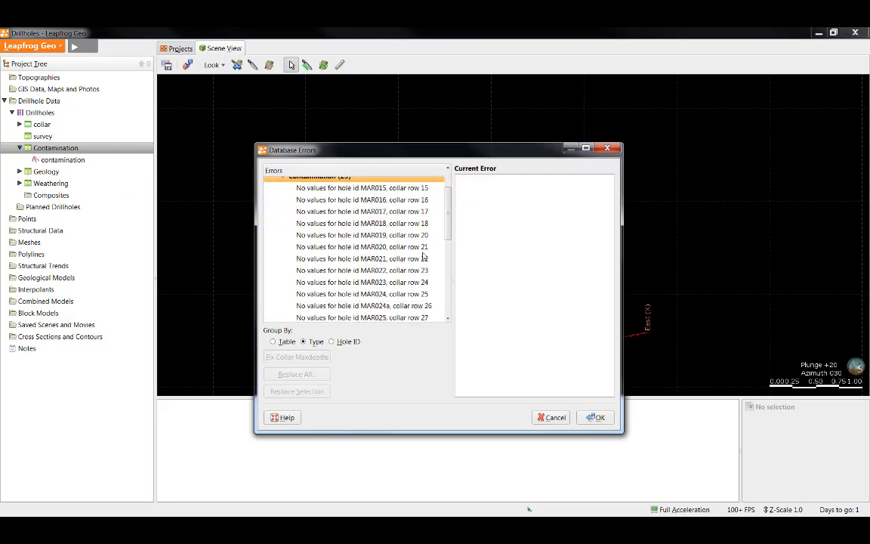
{"action": "left_click", "coordinate": [364, 263]}
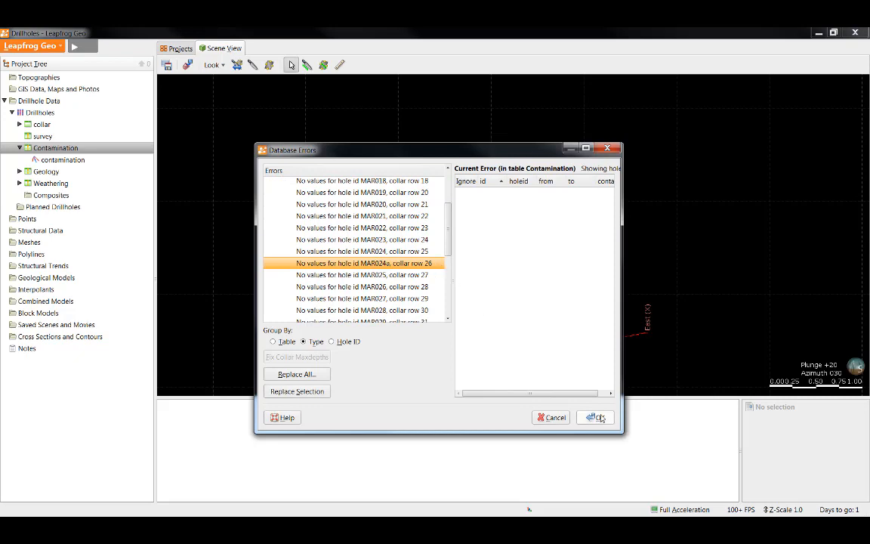
{"action": "left_click", "coordinate": [595, 417]}
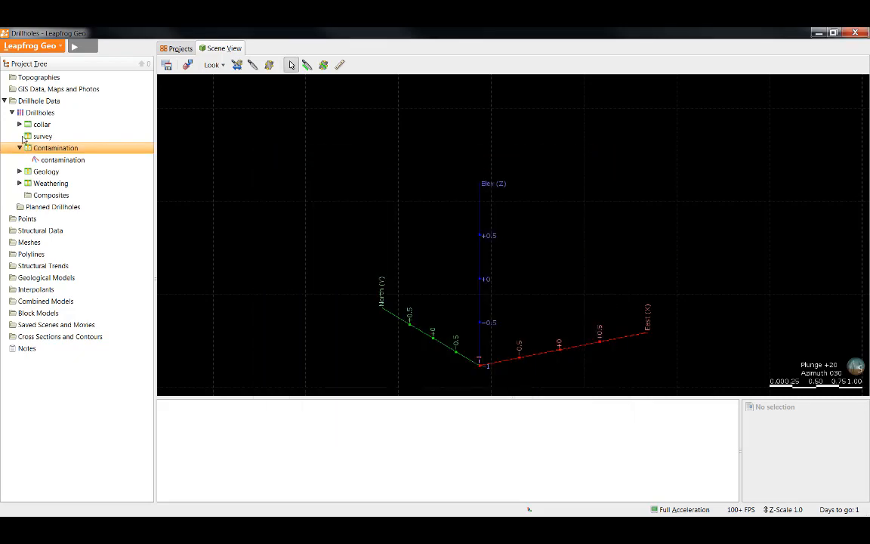
{"action": "left_click", "coordinate": [42, 124]}
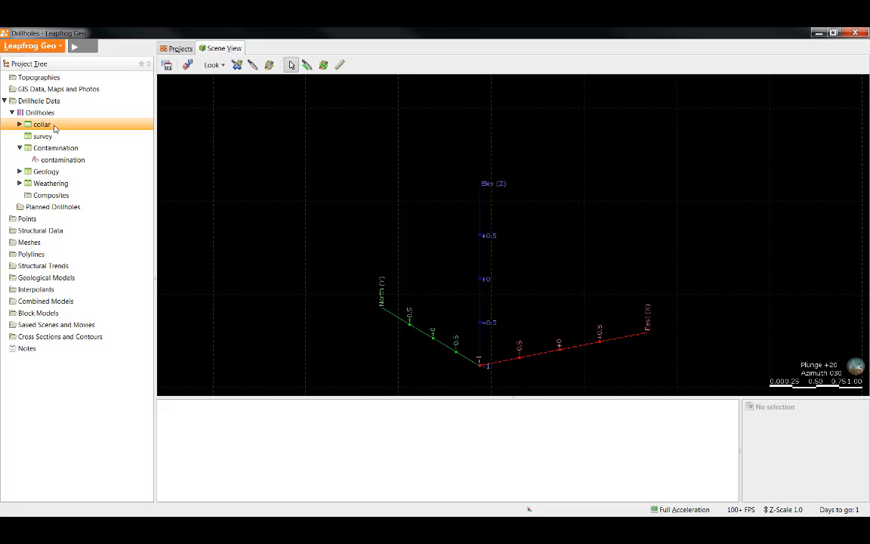
- Ignore hole MAR024a in the collar table and confirm Contamination warnings drop to 28
{"action": "double_click", "coordinate": [42, 123]}
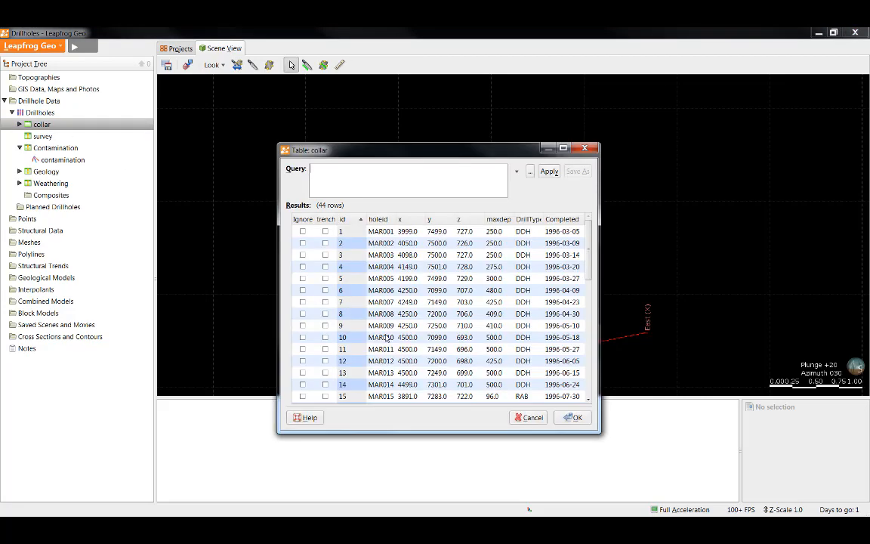
{"action": "type", "text": "mar024a"}
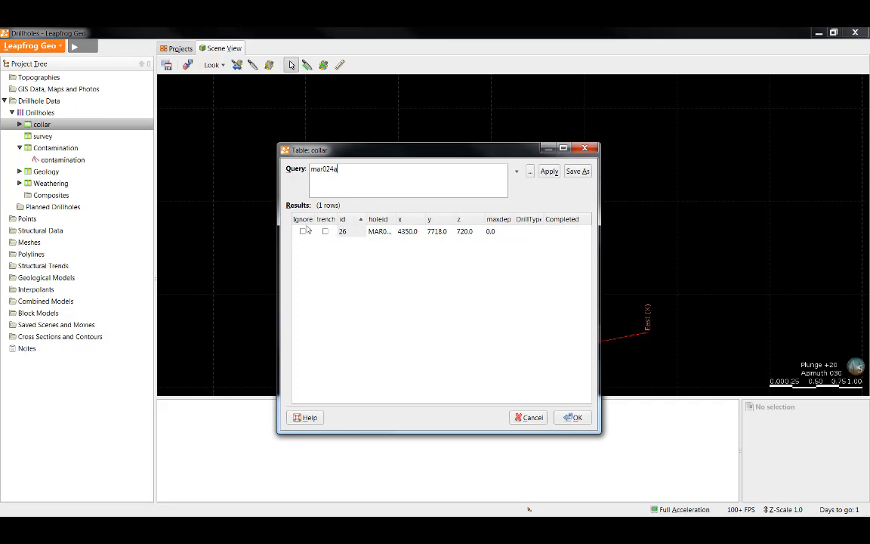
{"action": "left_click", "coordinate": [303, 231]}
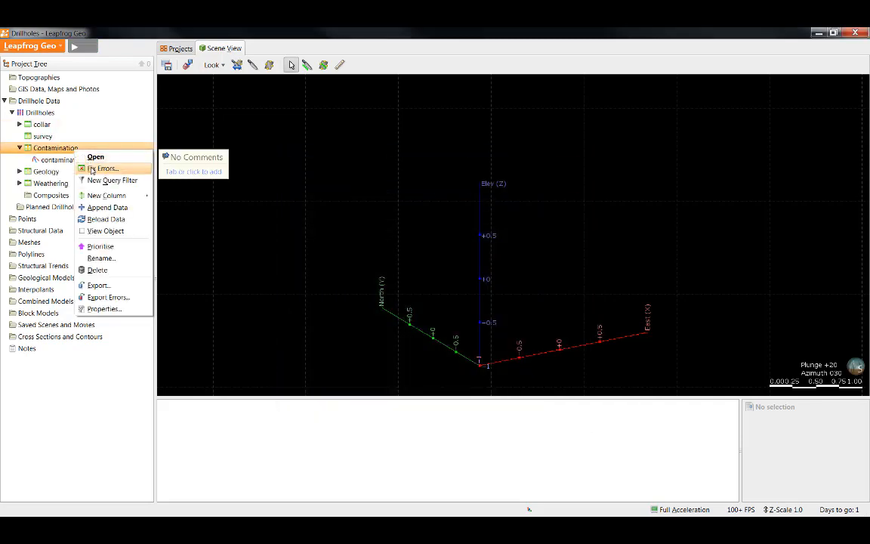
{"action": "left_click", "coordinate": [104, 168]}
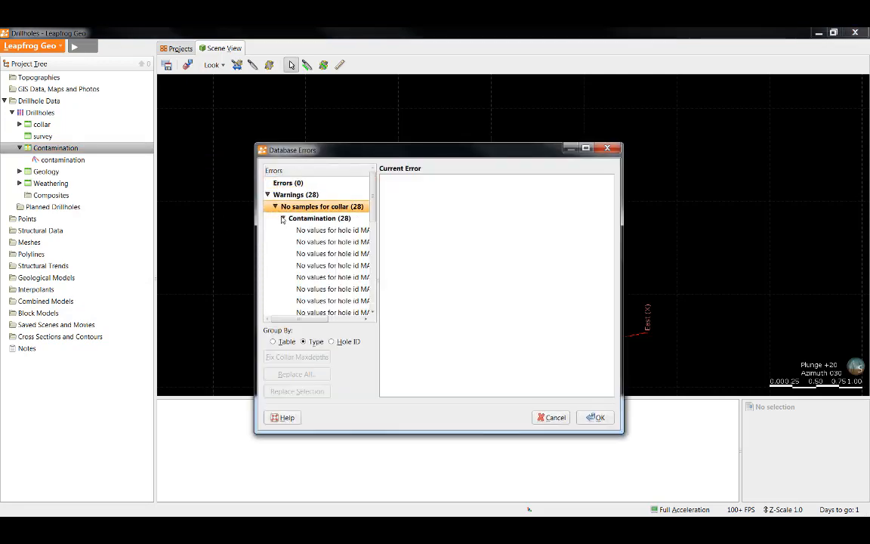
{"action": "left_click", "coordinate": [596, 417]}
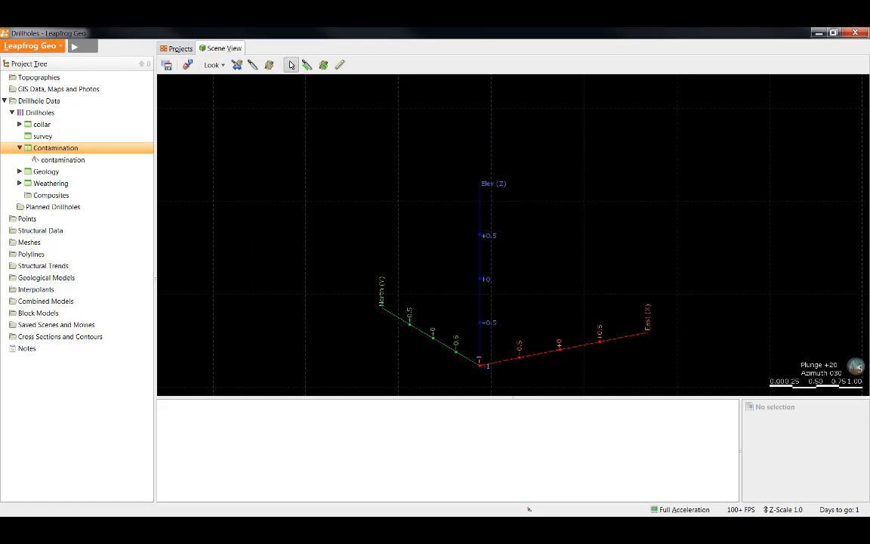